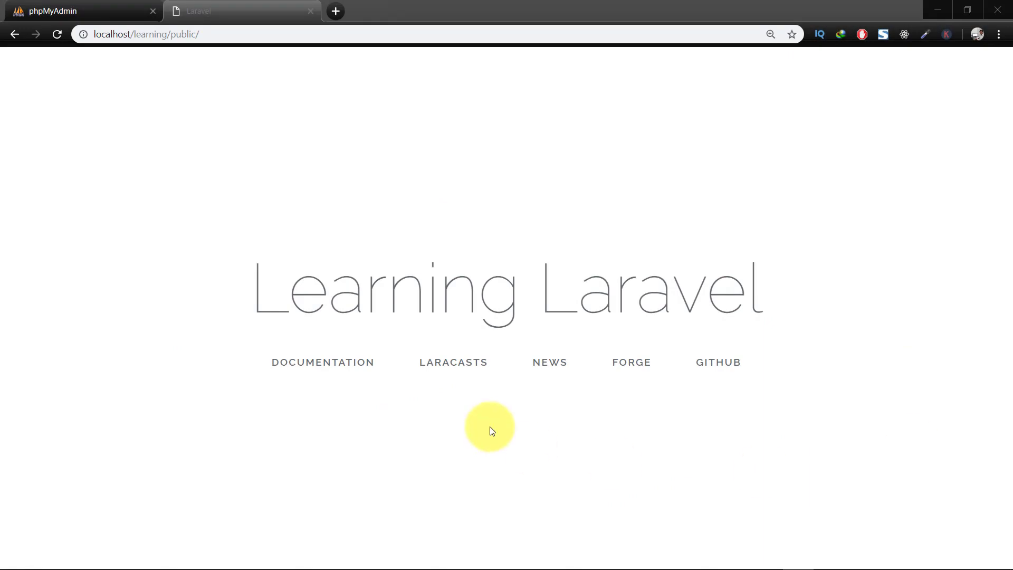
pyautogui.moveTo(509, 473)
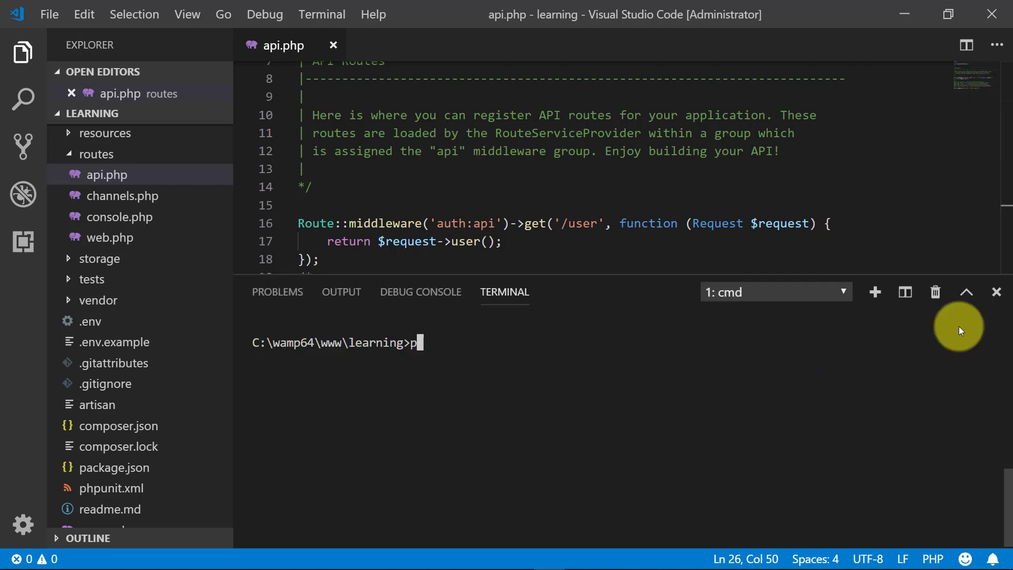
# Run php artisan make:auth in the terminal to scaffold Laravel authentication
pyautogui.write('hp artisan make:')
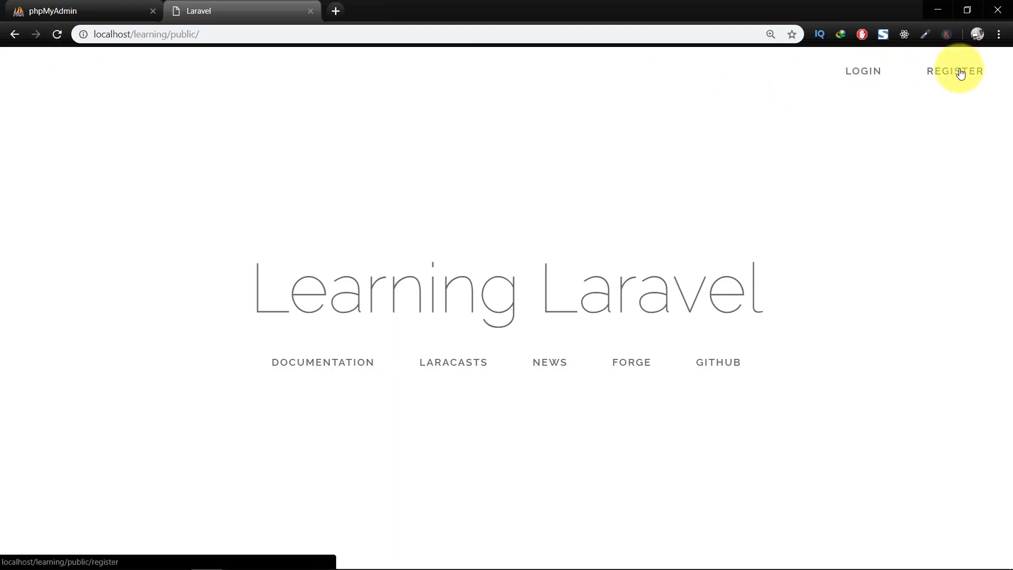
# Log in to phpMyAdmin and confirm the learning database's users and password_resets tables are empty
pyautogui.click(77, 10)
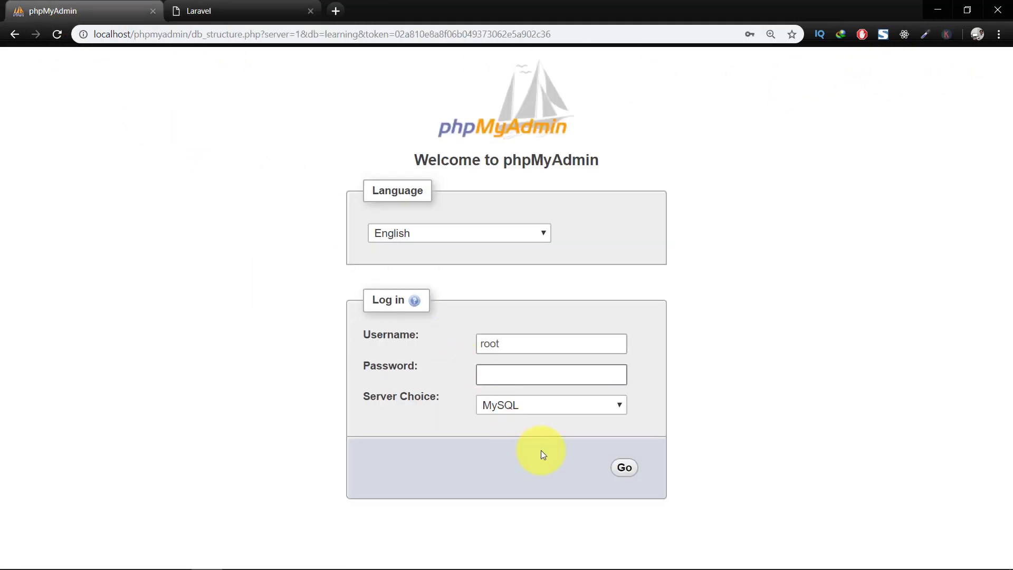
pyautogui.click(623, 467)
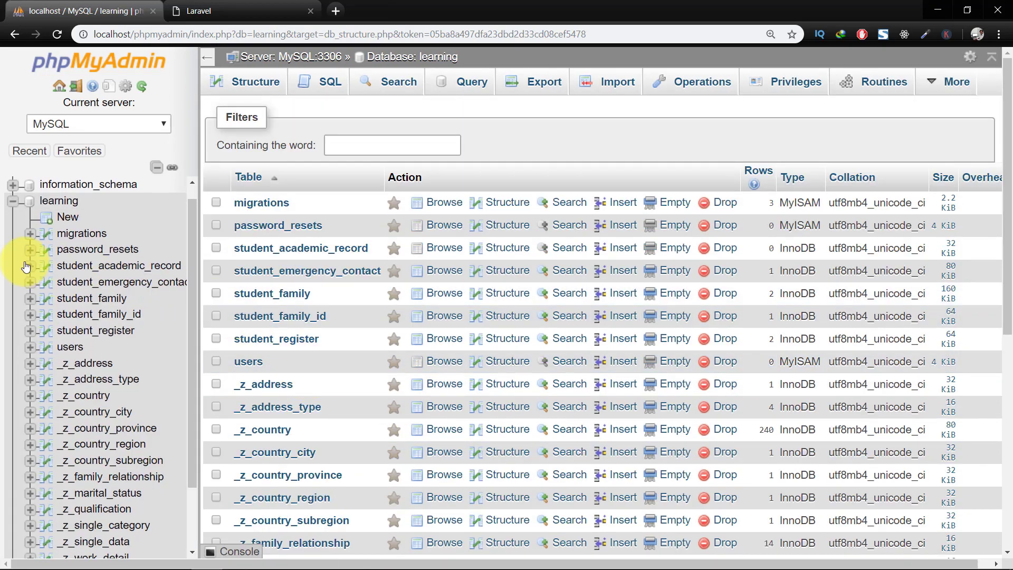
pyautogui.scroll(-3)
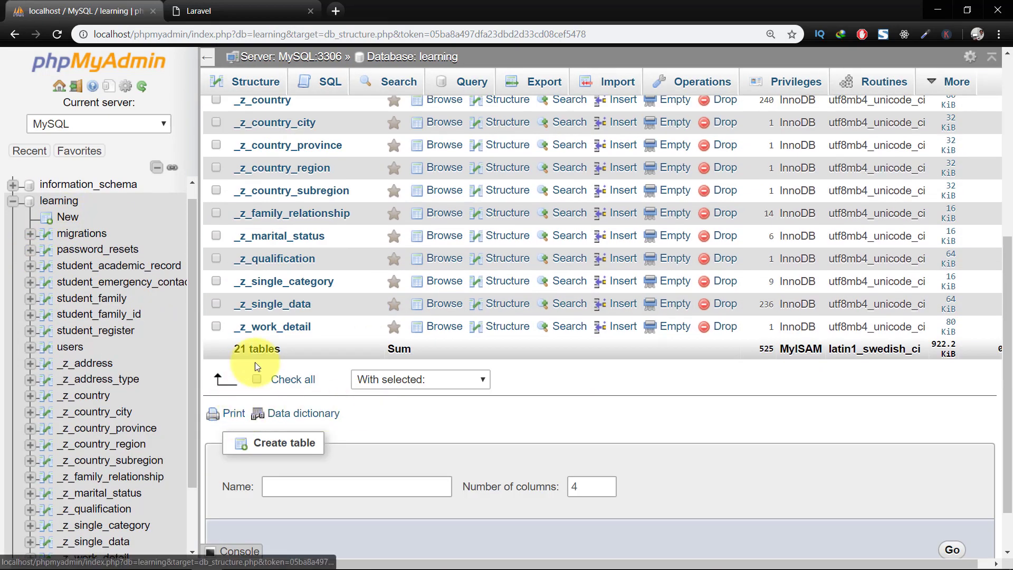
pyautogui.click(69, 347)
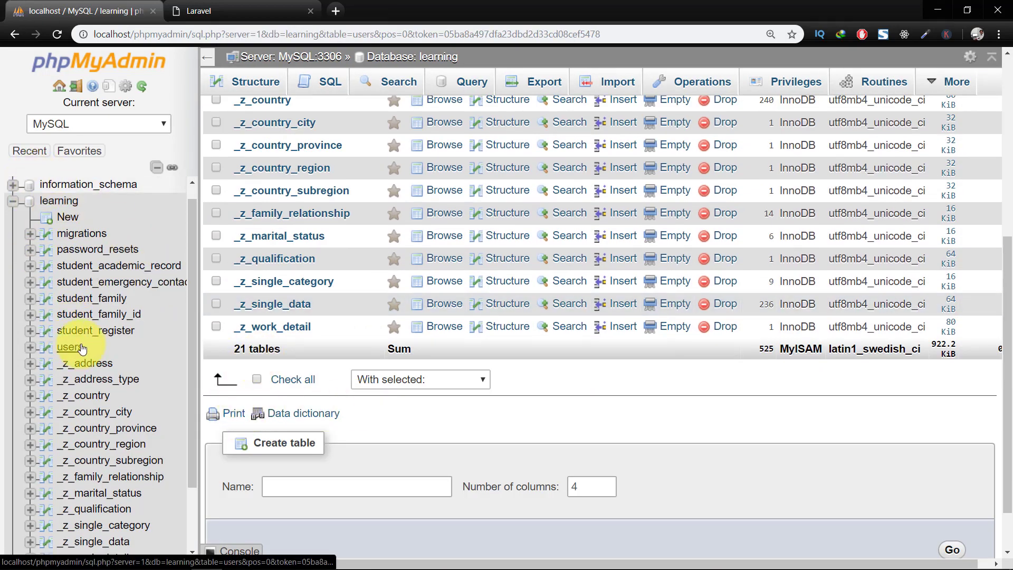
pyautogui.click(69, 347)
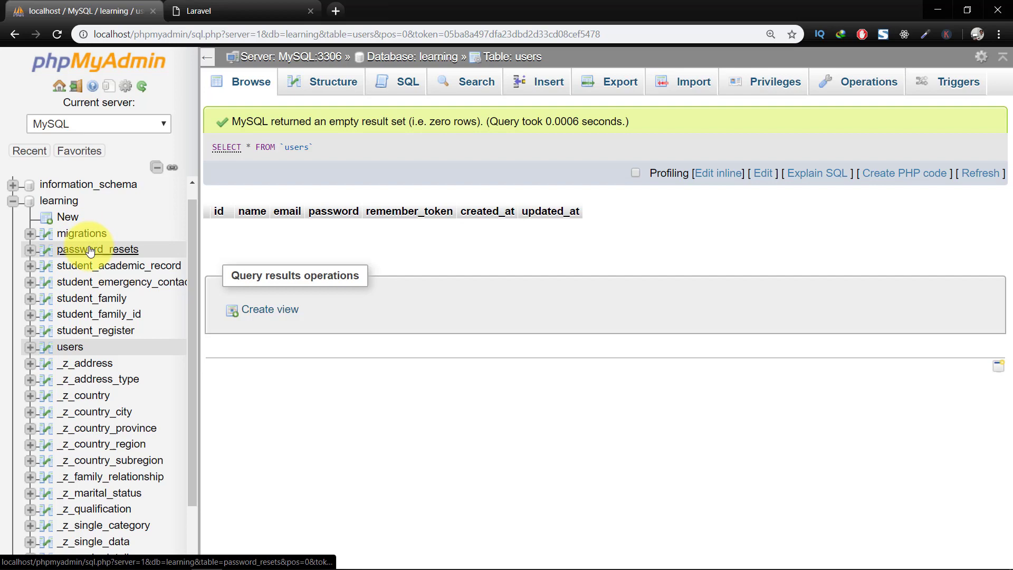
pyautogui.click(97, 249)
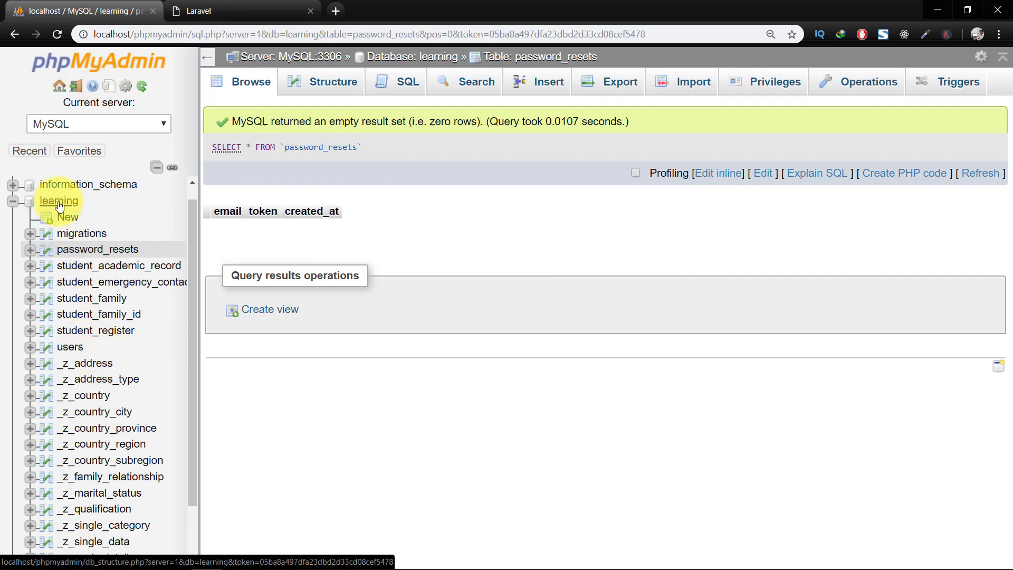
pyautogui.click(58, 200)
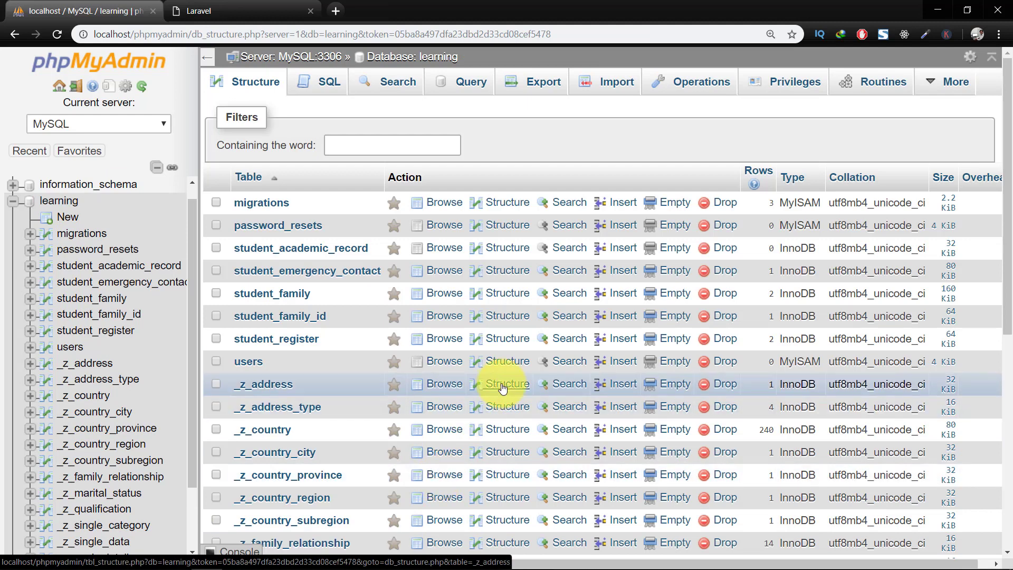
pyautogui.moveTo(298, 66)
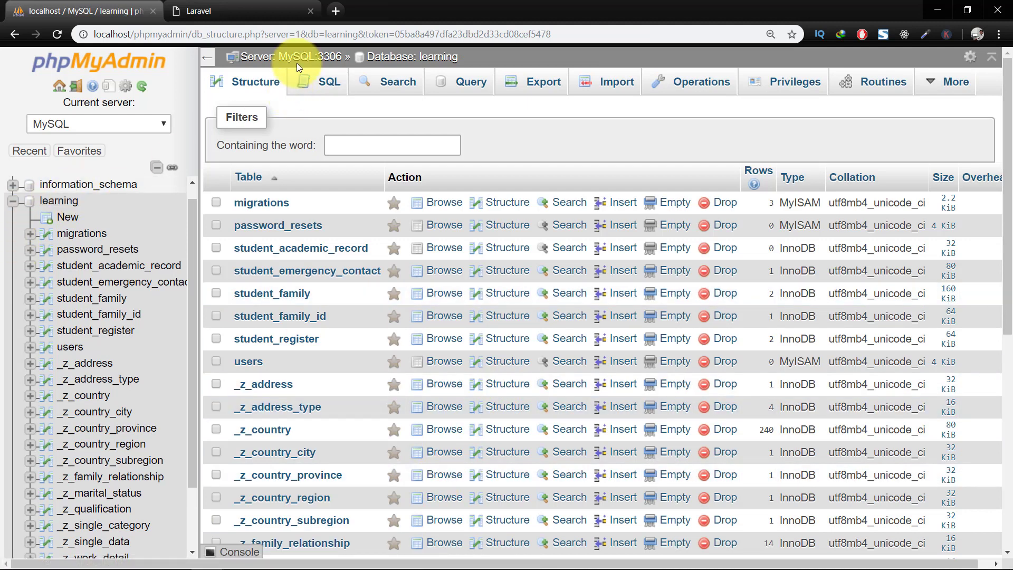
# Bring up the server's list of databases and mark the learning database
pyautogui.click(309, 56)
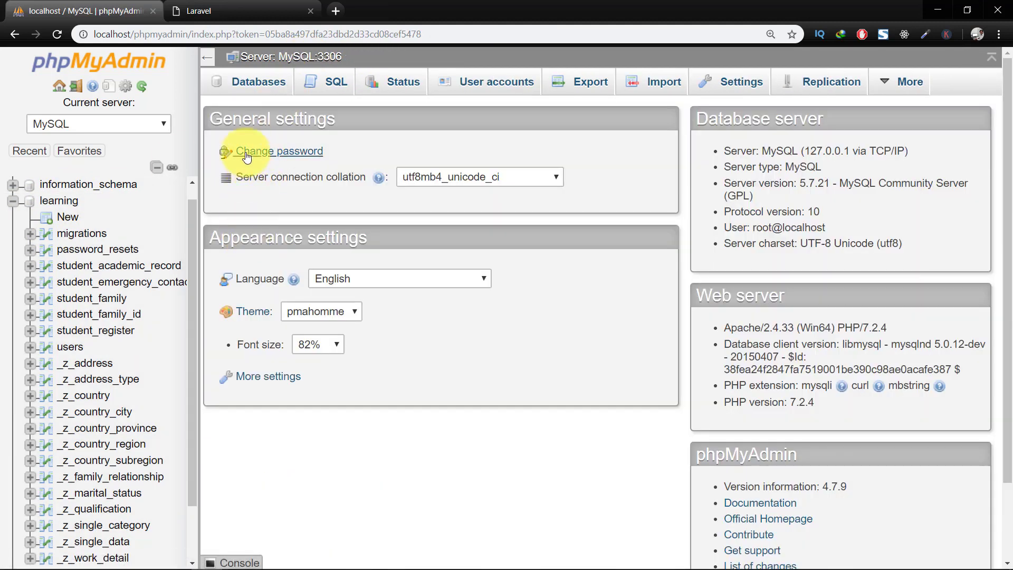
pyautogui.click(258, 81)
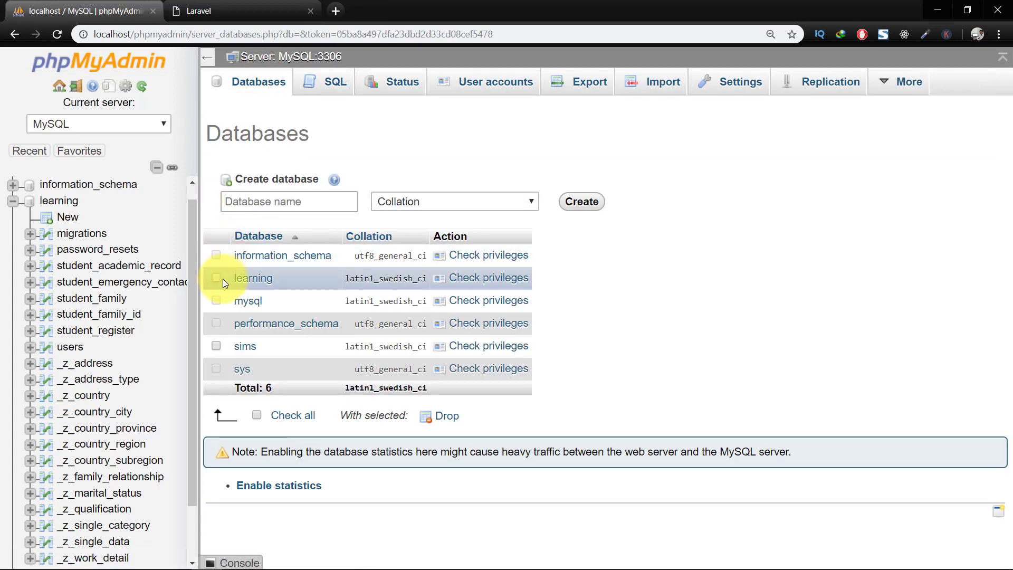
pyautogui.click(217, 277)
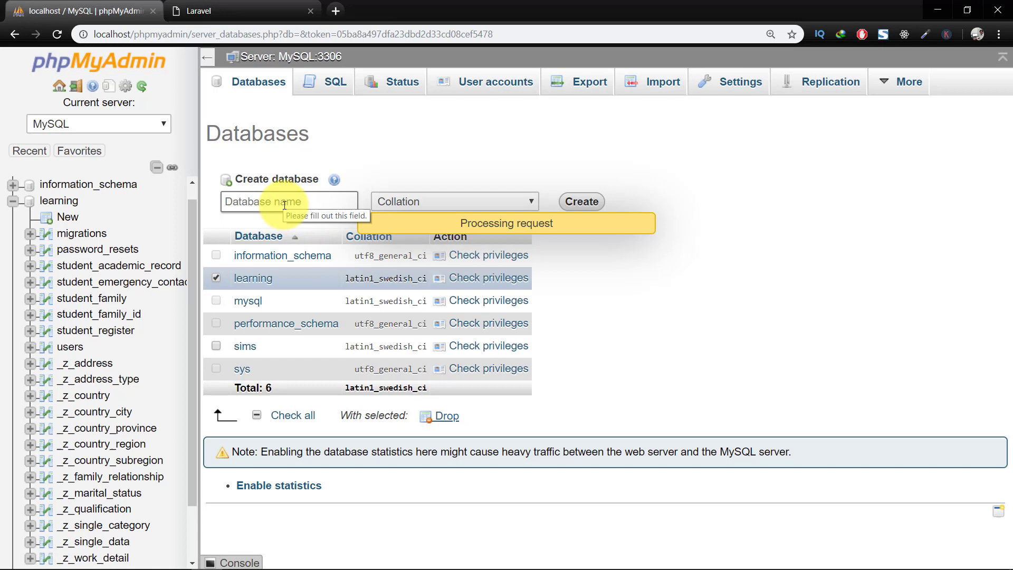
pyautogui.click(445, 415)
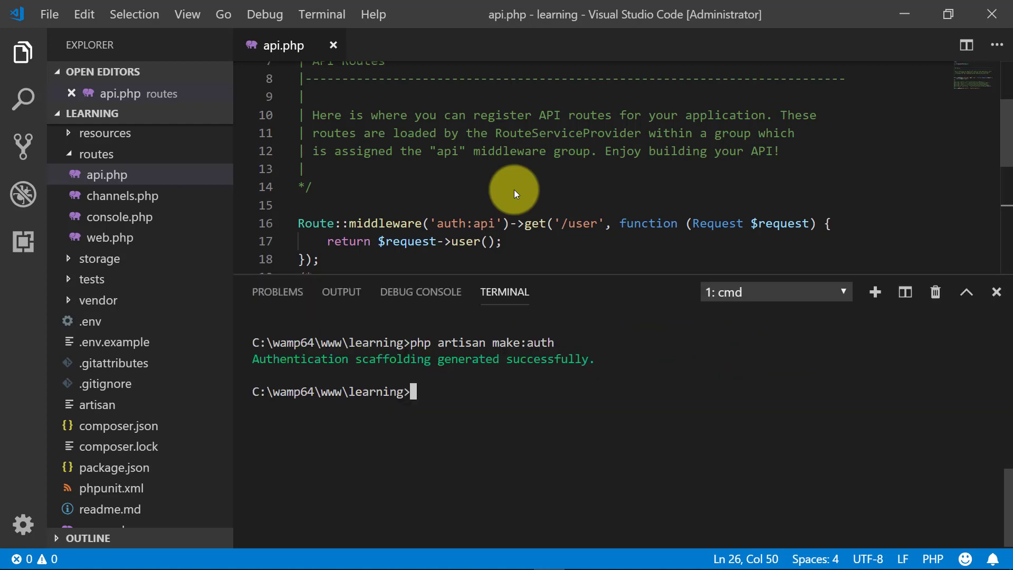
# Begin a php artisan command in the terminal before returning to the welcome page
pyautogui.write('php artisan')
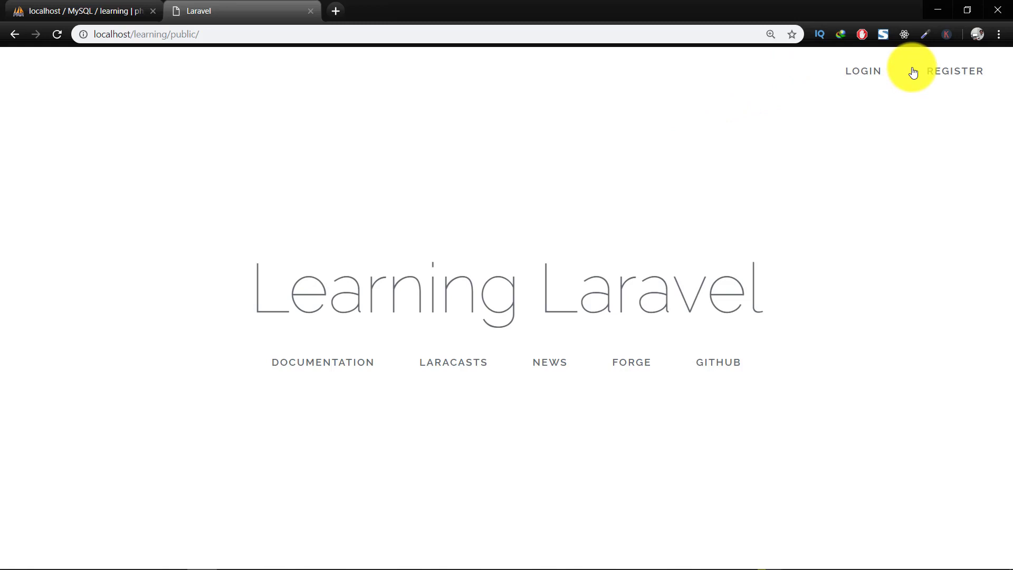
# Register a new account with saved name, e-mail and password, reaching the logged-in dashboard
pyautogui.click(957, 71)
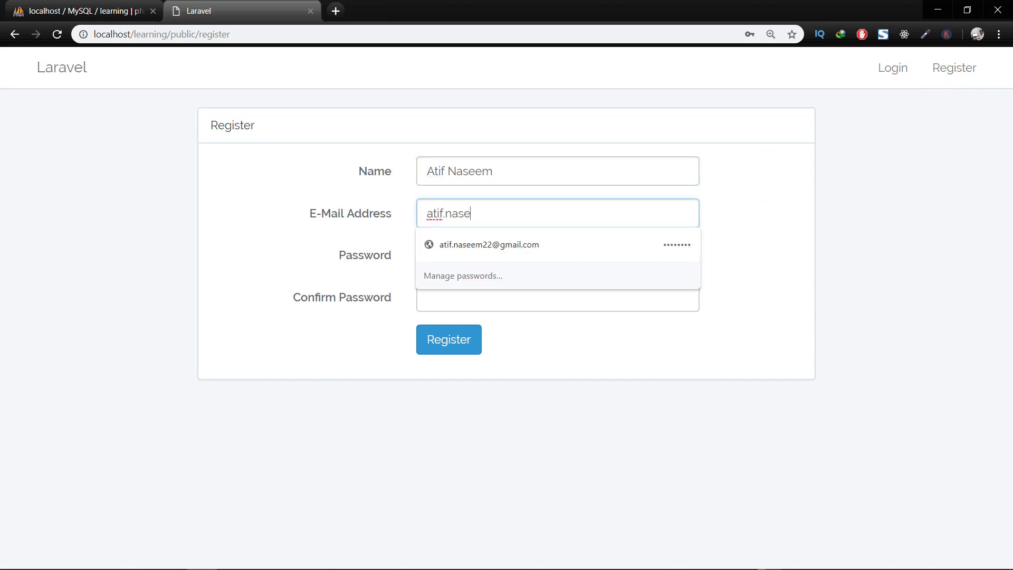
pyautogui.click(487, 244)
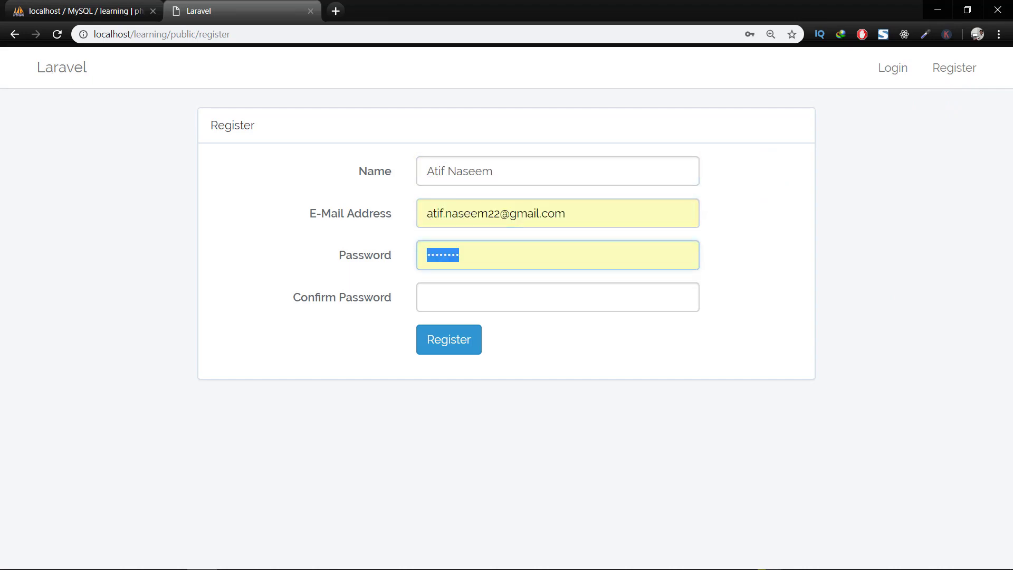
pyautogui.write('•••')
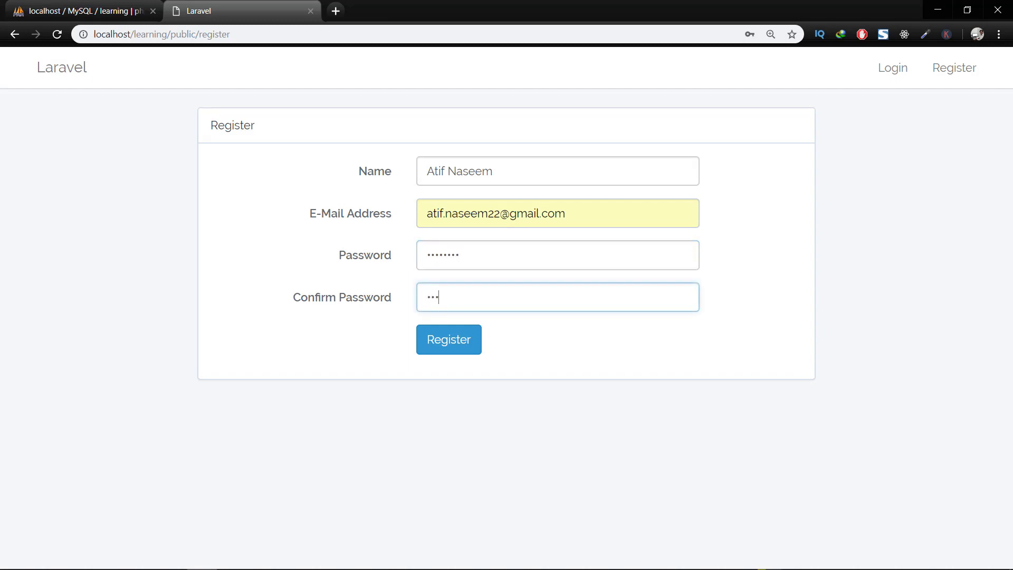
pyautogui.click(447, 338)
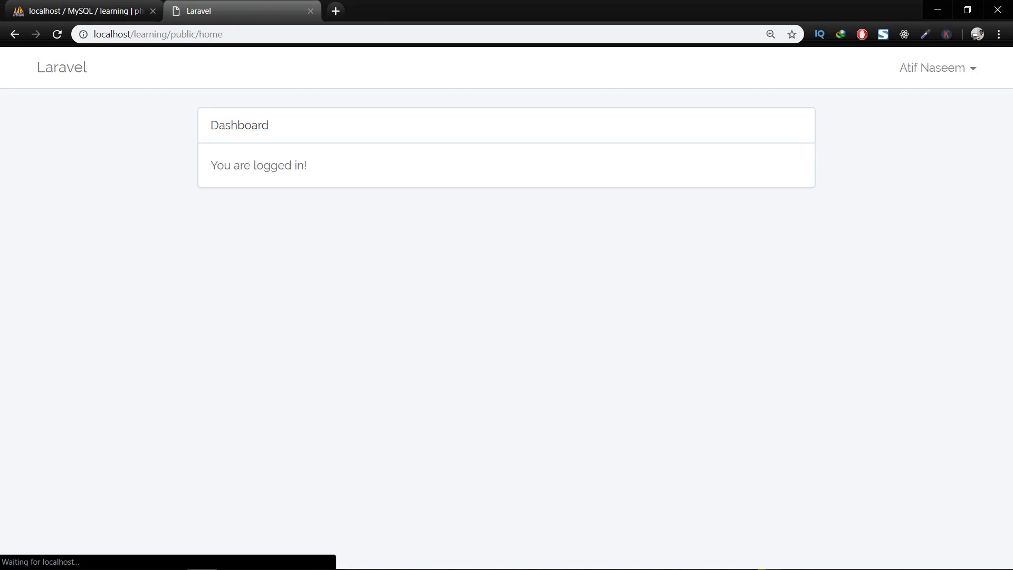
pyautogui.moveTo(821, 82)
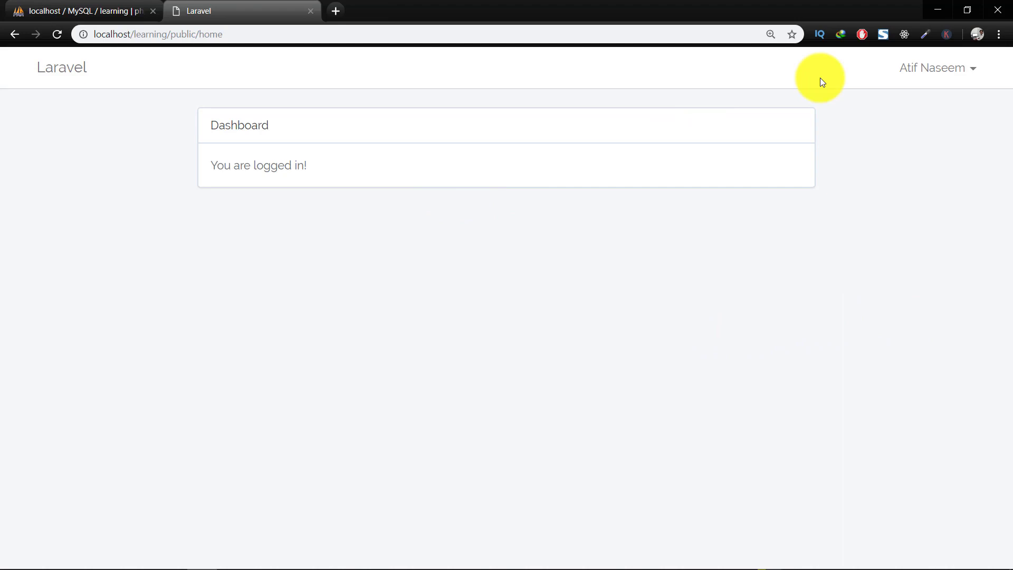
# Browse the users table in phpMyAdmin to confirm it now holds one row
pyautogui.click(935, 68)
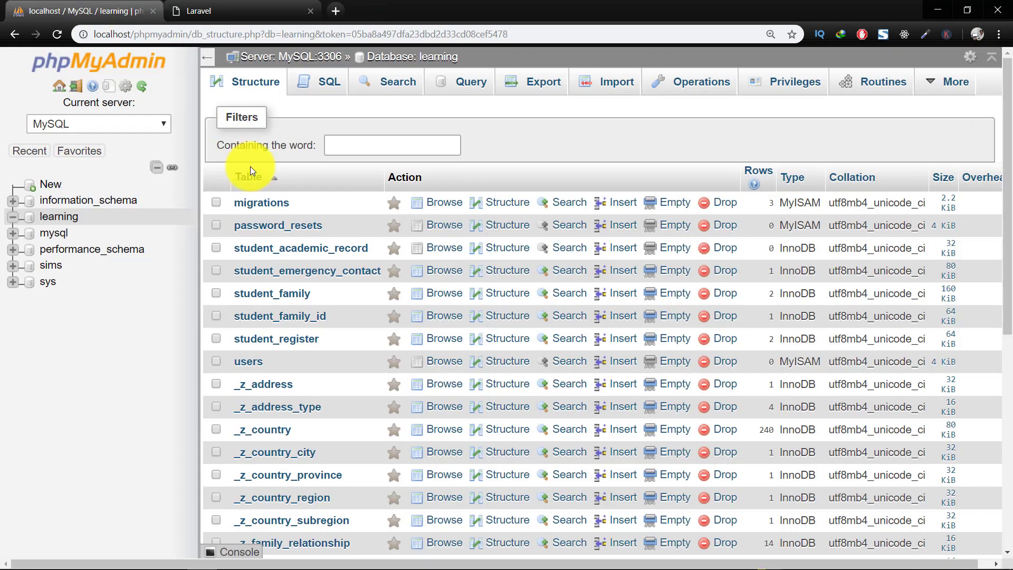
pyautogui.click(444, 361)
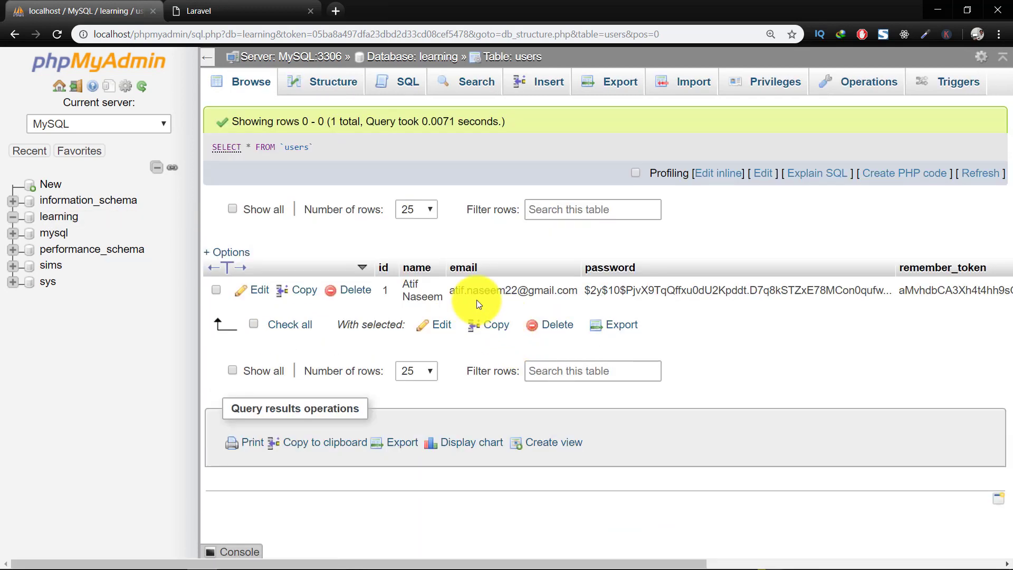
pyautogui.moveTo(612, 290)
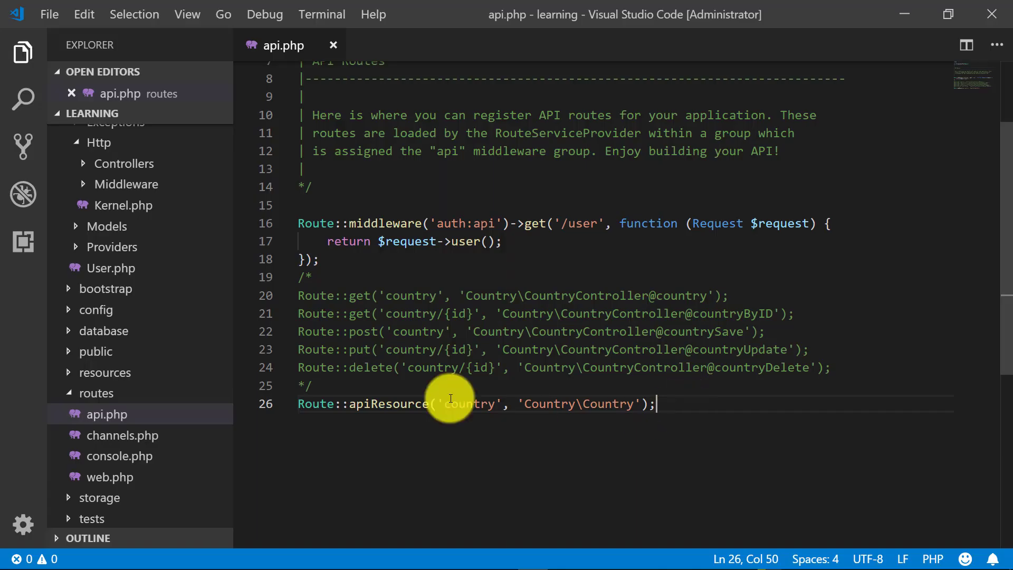
# Review the PUSHER_APP_KEY setting in .env, then return to the api.php routes file
pyautogui.scroll(-3)
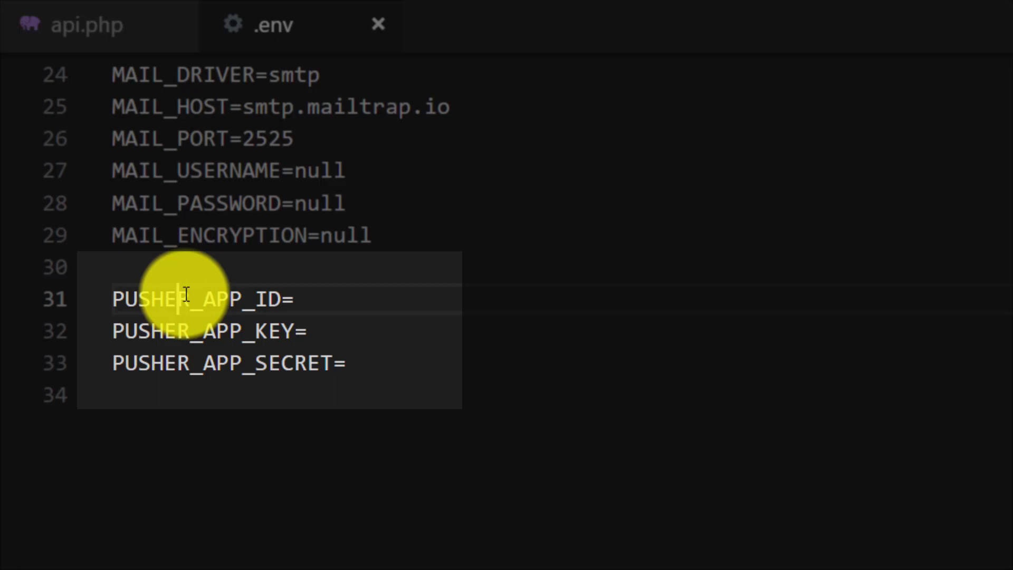
pyautogui.doubleClick(207, 330)
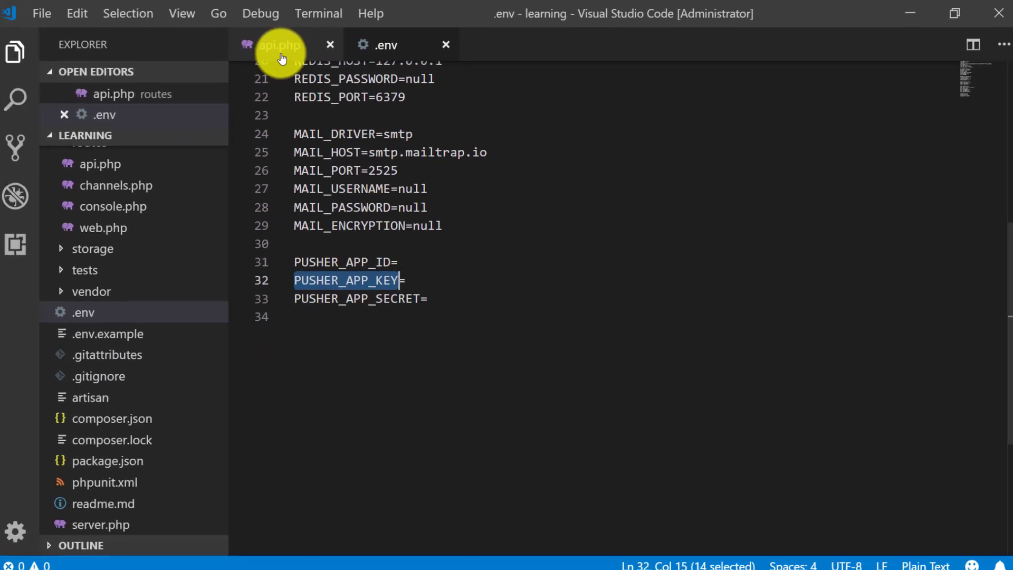
pyautogui.click(278, 46)
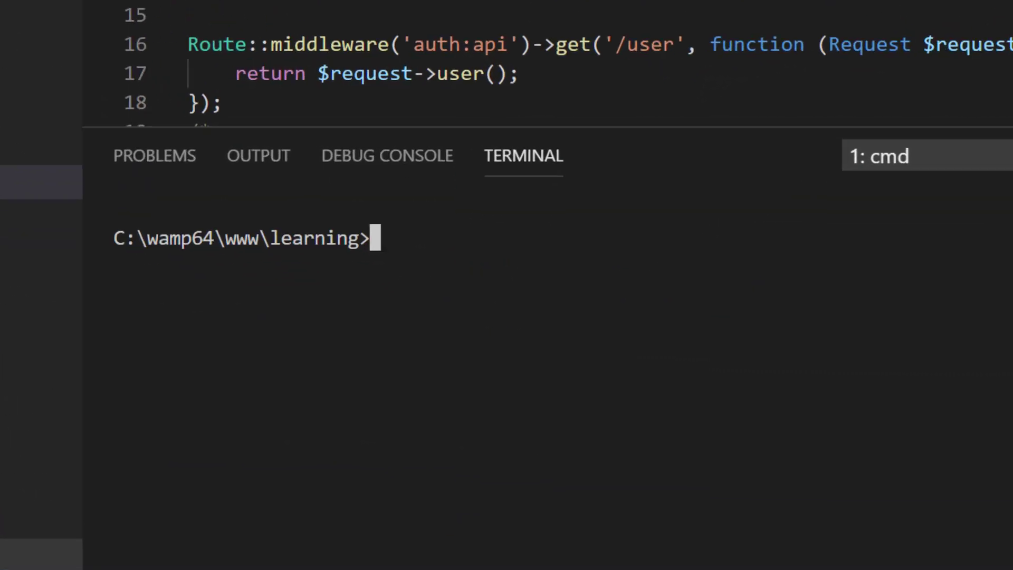
# Run php artisan make:middleware AuthKey, then hide the terminal to show the routes file
pyautogui.write('php artisa')
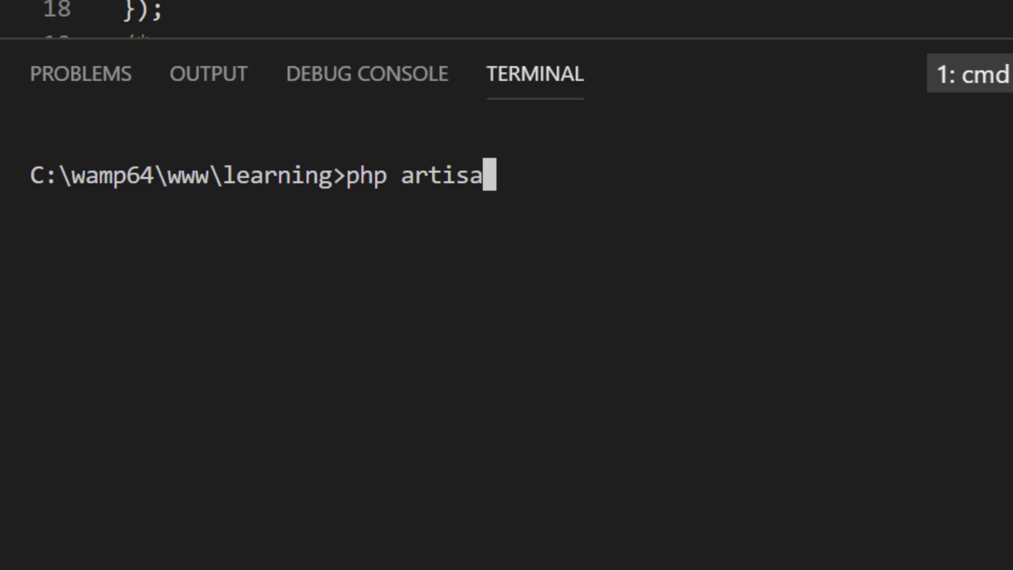
pyautogui.write('n make:mi')
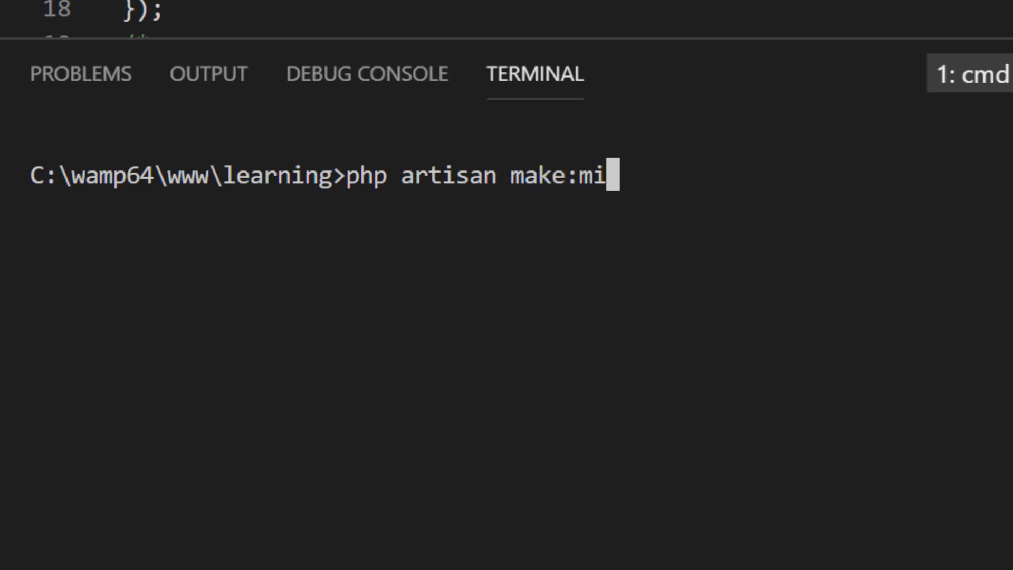
pyautogui.write('ddleware')
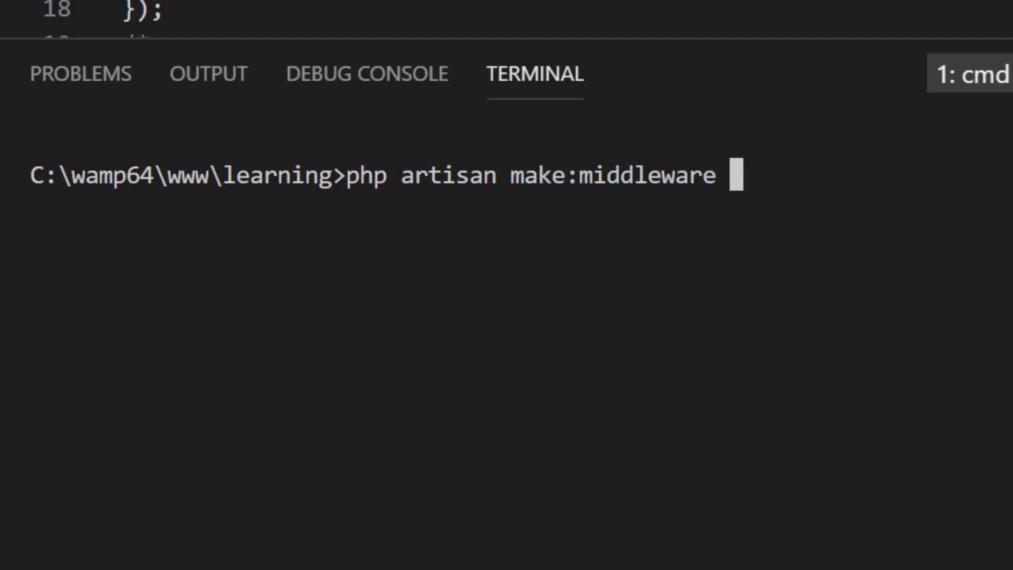
pyautogui.write('Auth')
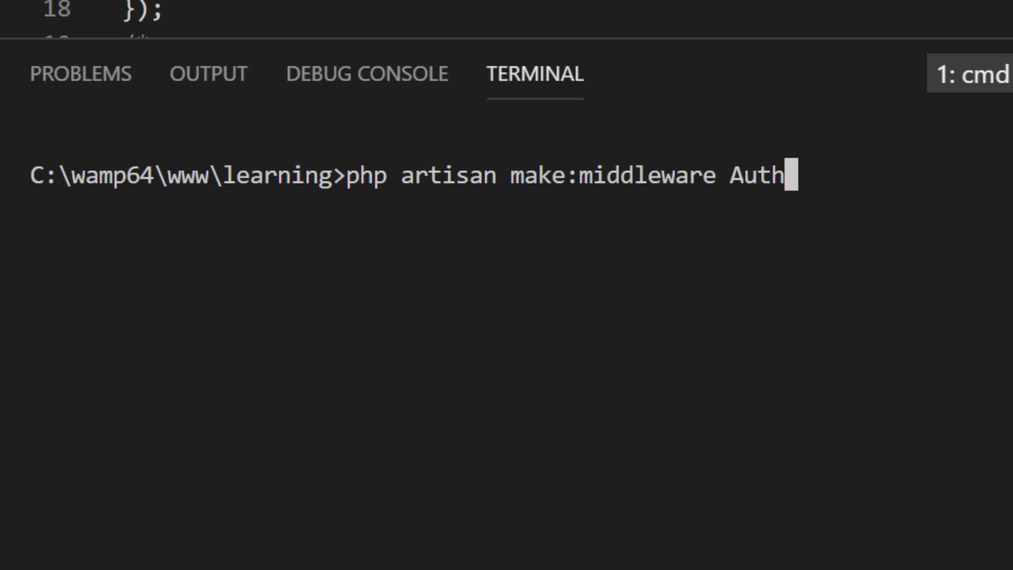
pyautogui.press('Return')
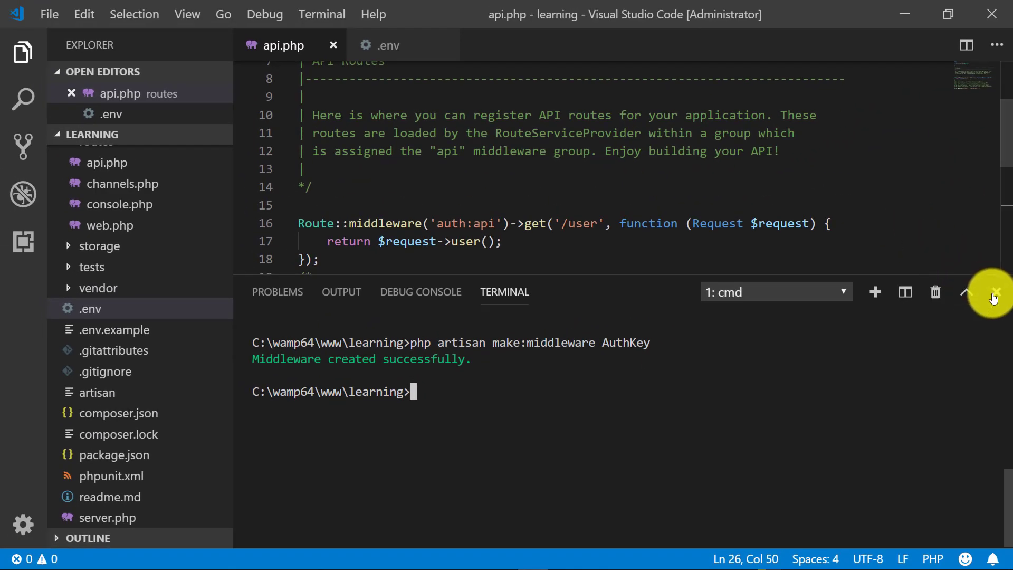
pyautogui.click(994, 292)
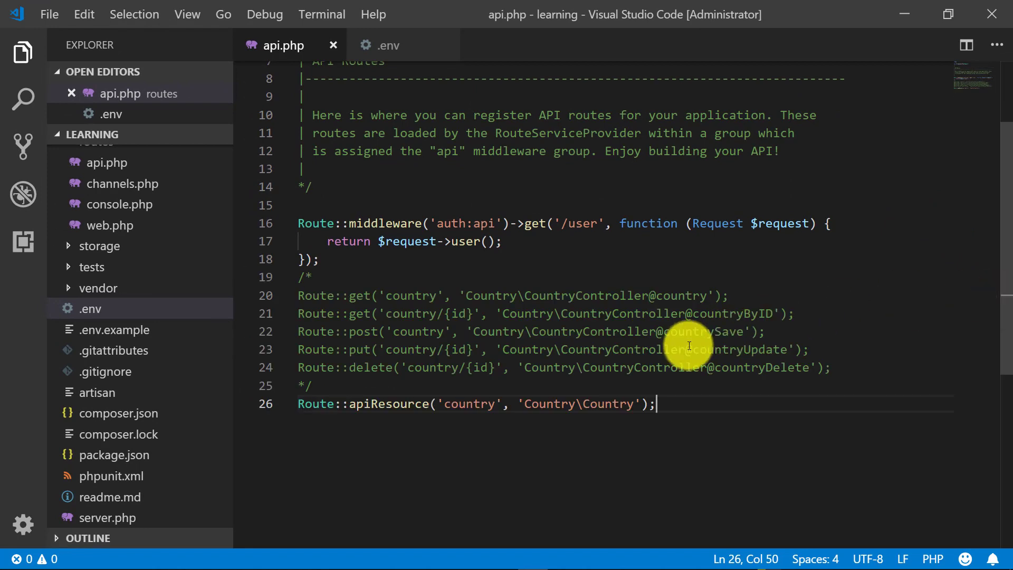
pyautogui.moveTo(169, 246)
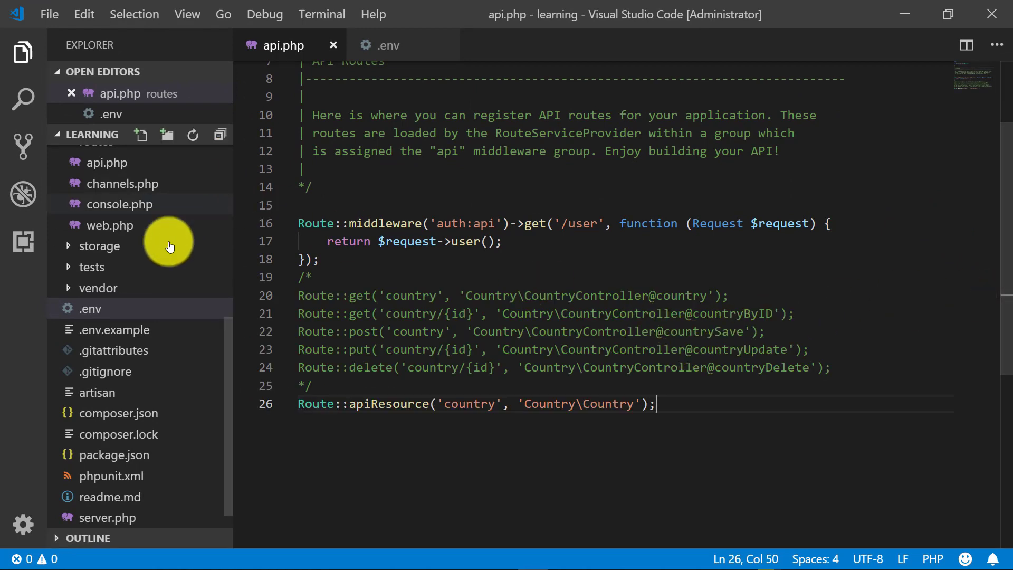
# Check the app key name in .env and add an empty line inside AuthKey's handle method
pyautogui.scroll(3)
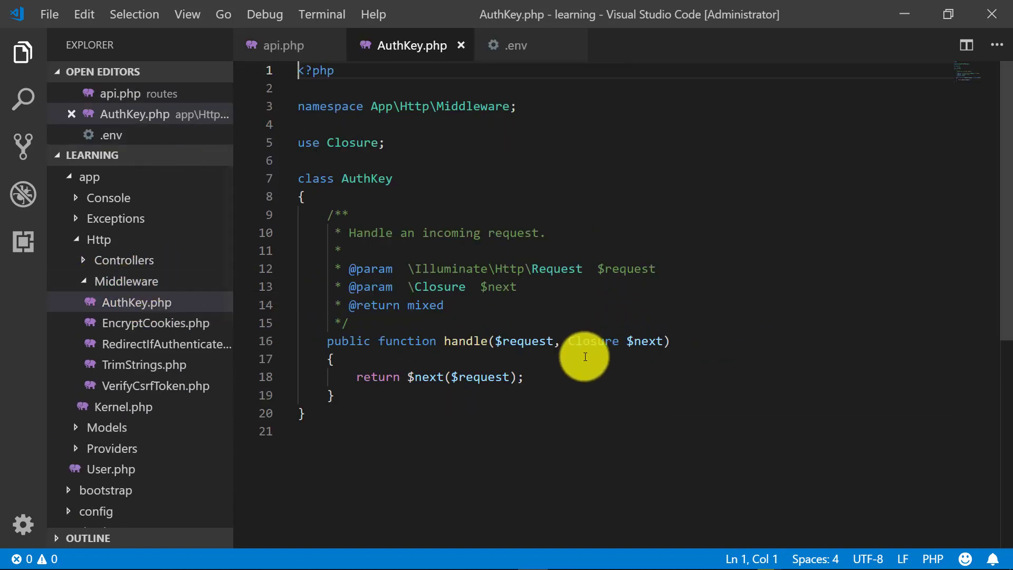
pyautogui.click(332, 359)
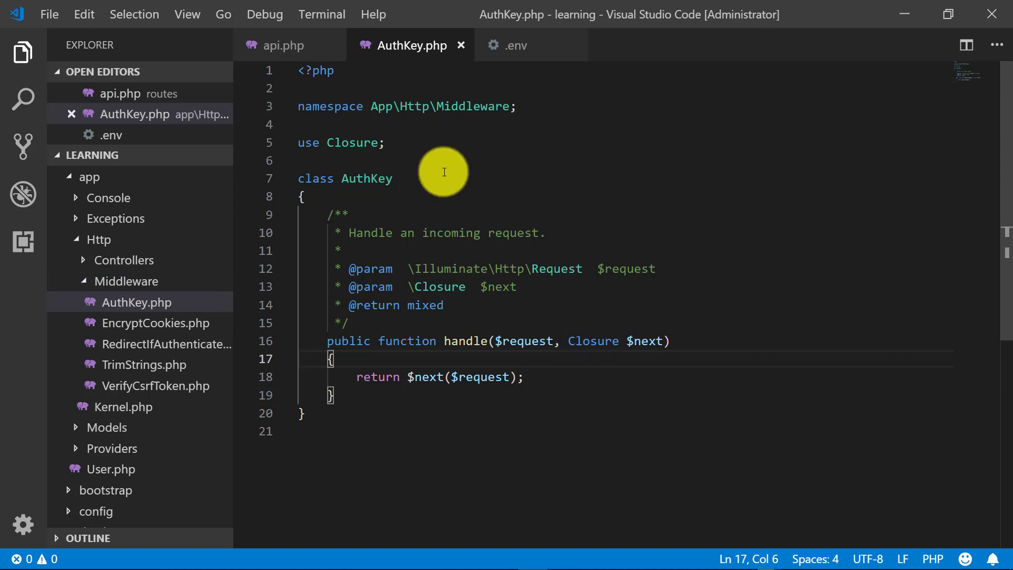
pyautogui.click(508, 45)
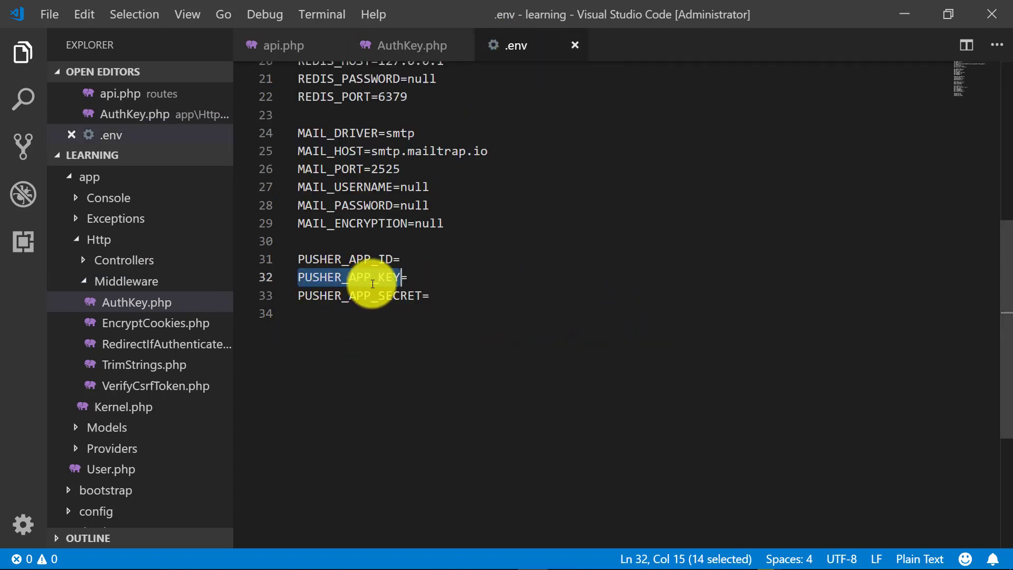
pyautogui.moveTo(393, 74)
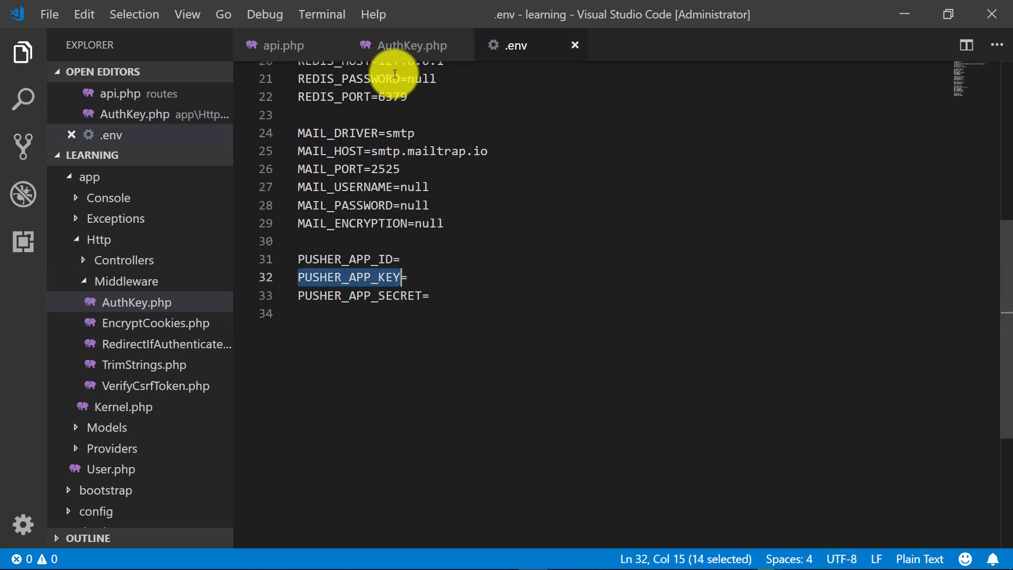
pyautogui.click(407, 45)
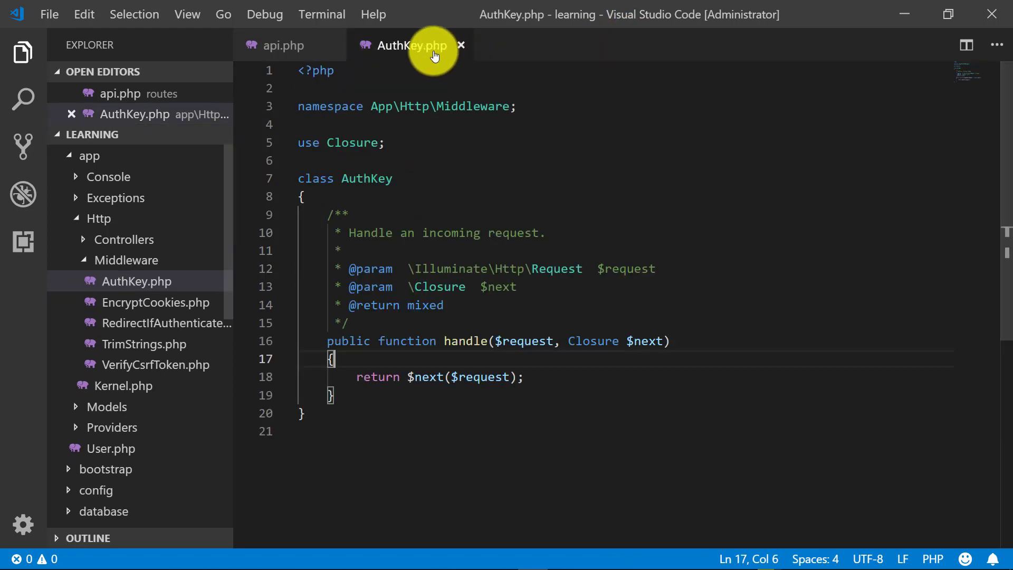
pyautogui.press('enter')
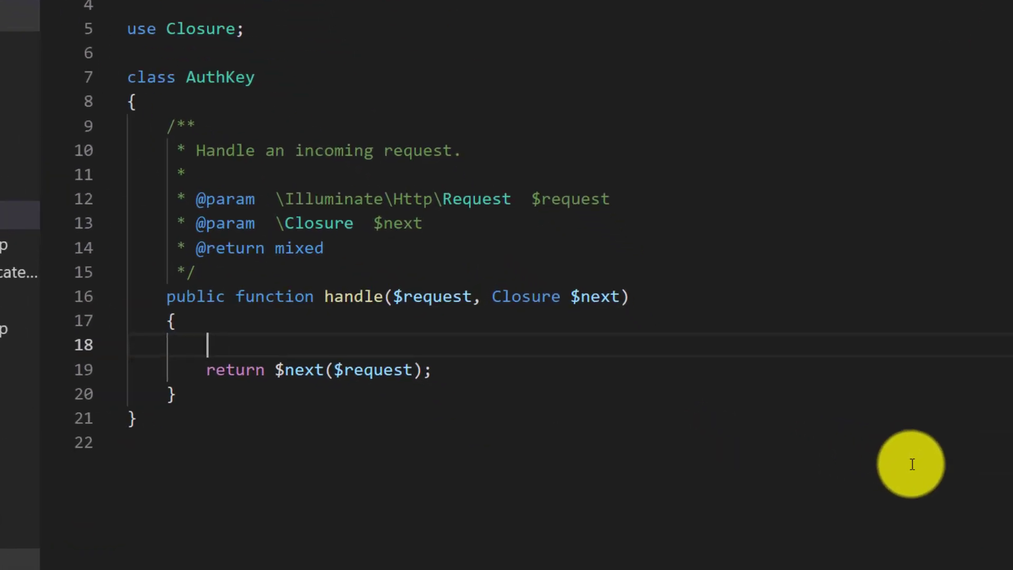
# Store $request->header('APP_KEY') in $token and start an if($token check
pyautogui.write('$token = $')
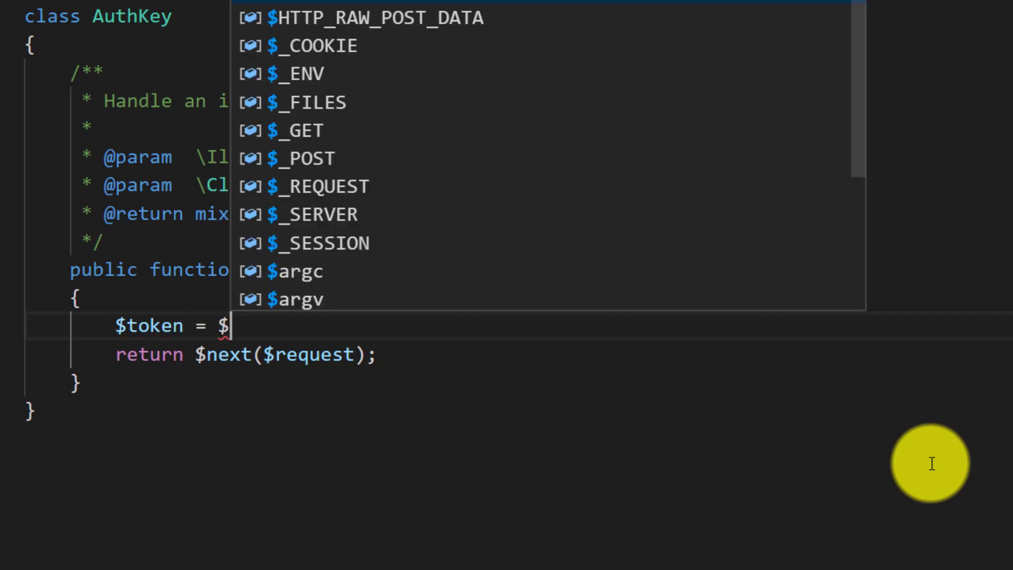
pyautogui.write('request')
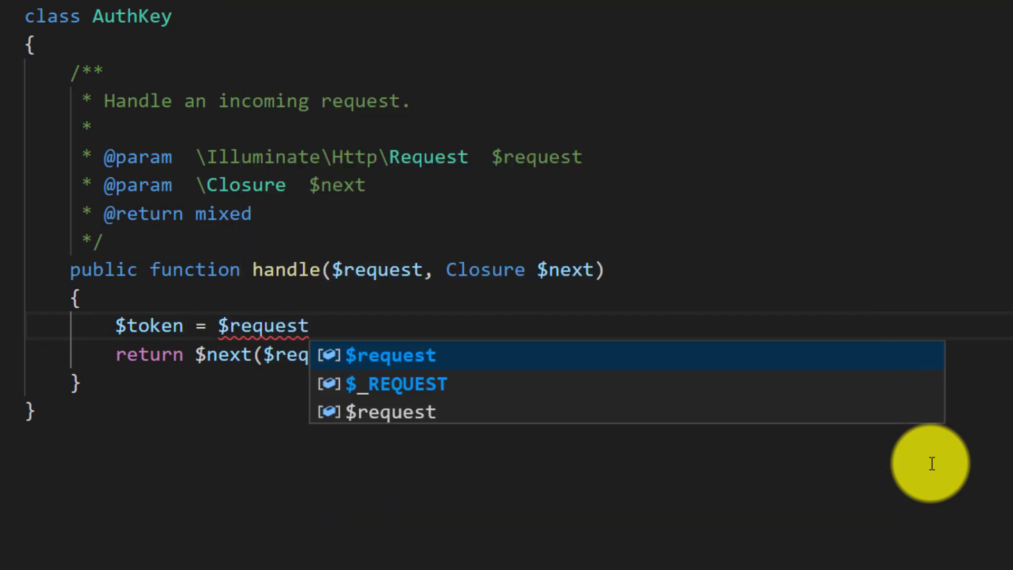
pyautogui.write('->')
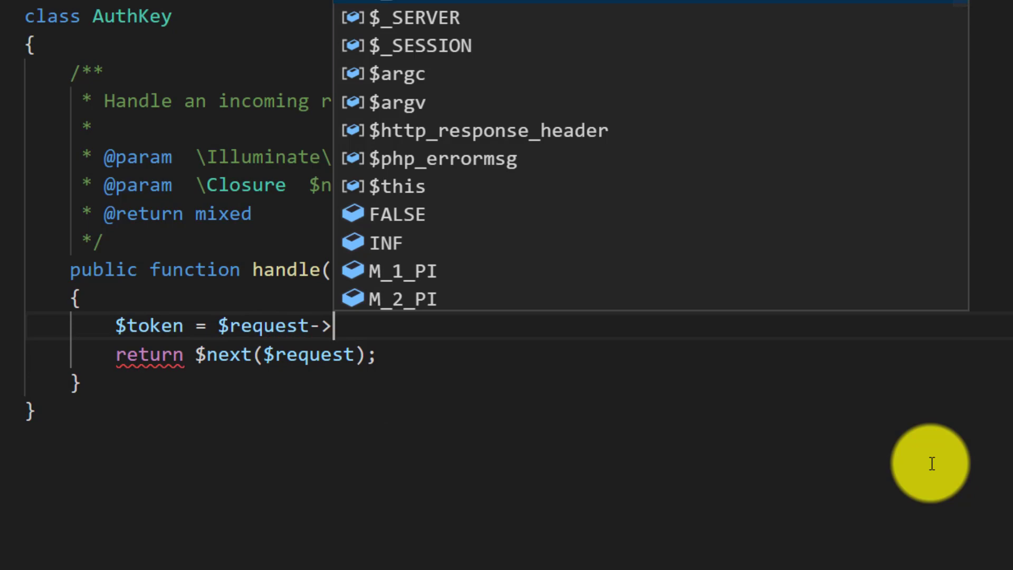
pyautogui.write('header()')
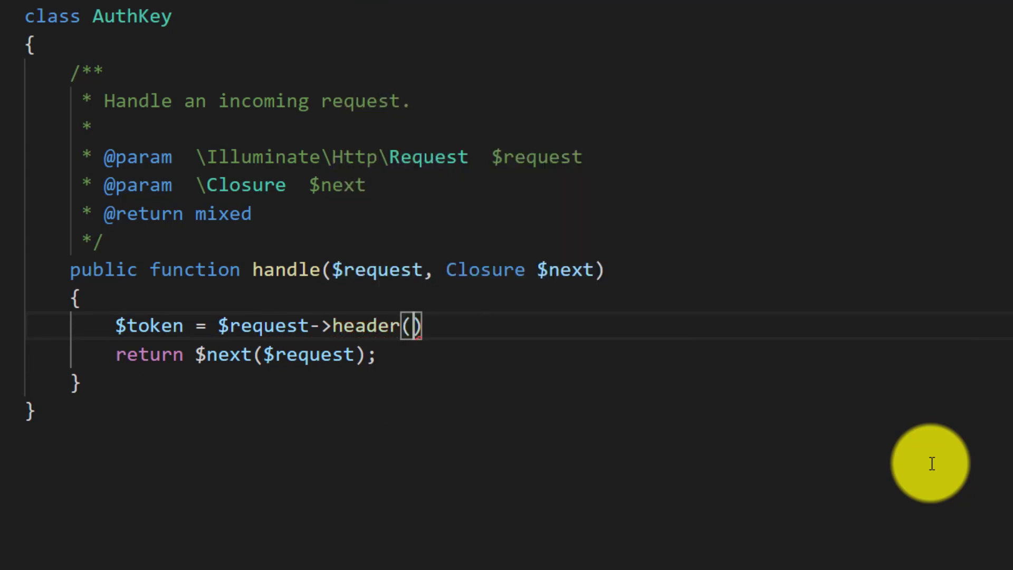
pyautogui.write("'PUSHER_APP_KEY'")
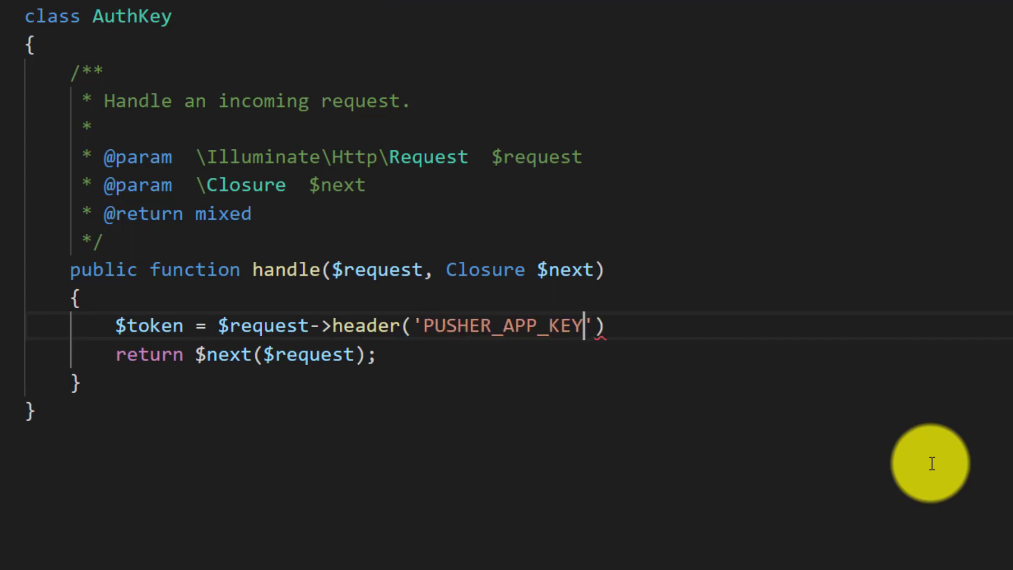
pyautogui.doubleClick(445, 325)
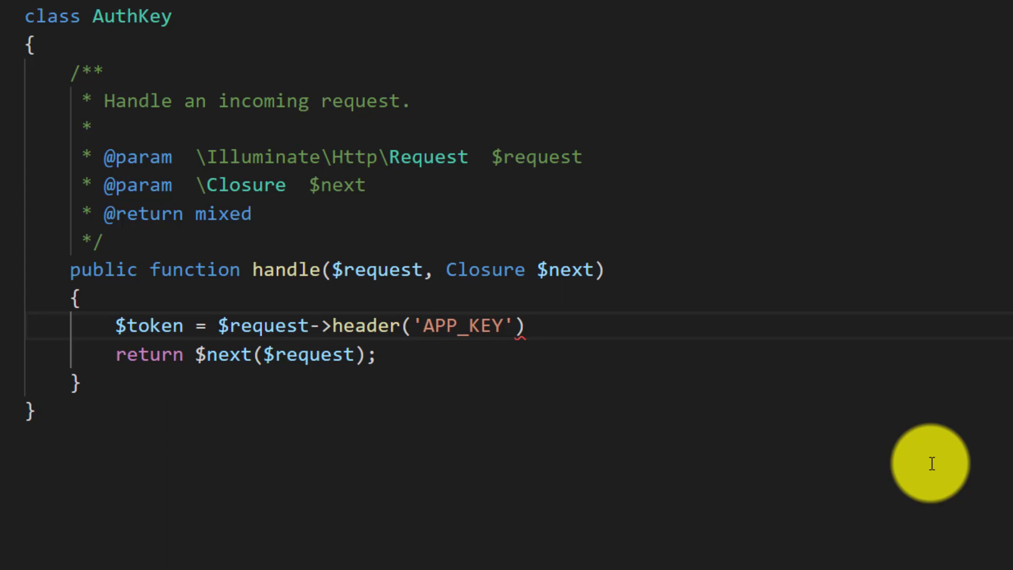
pyautogui.write(';')
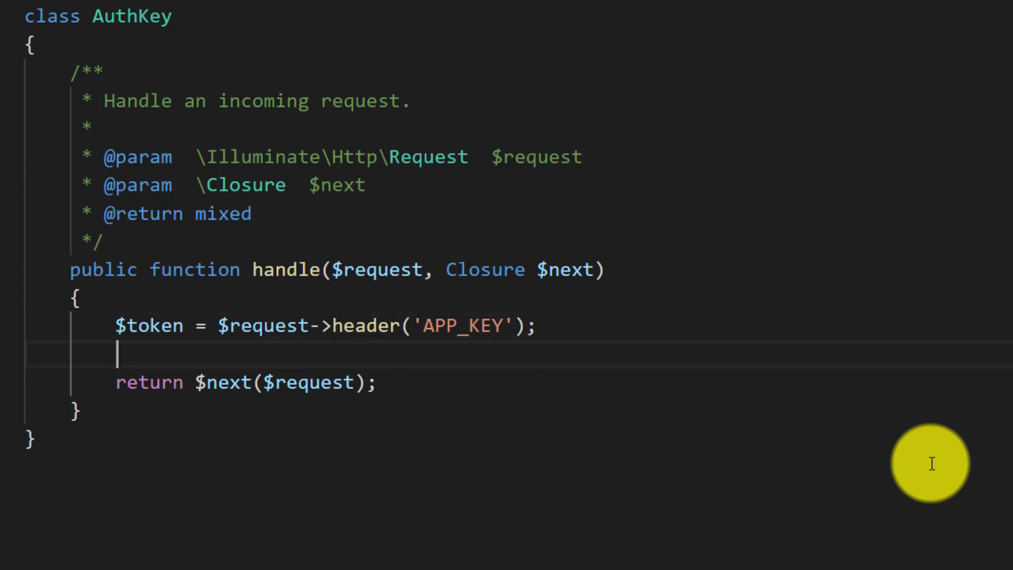
pyautogui.write('if($token !=')
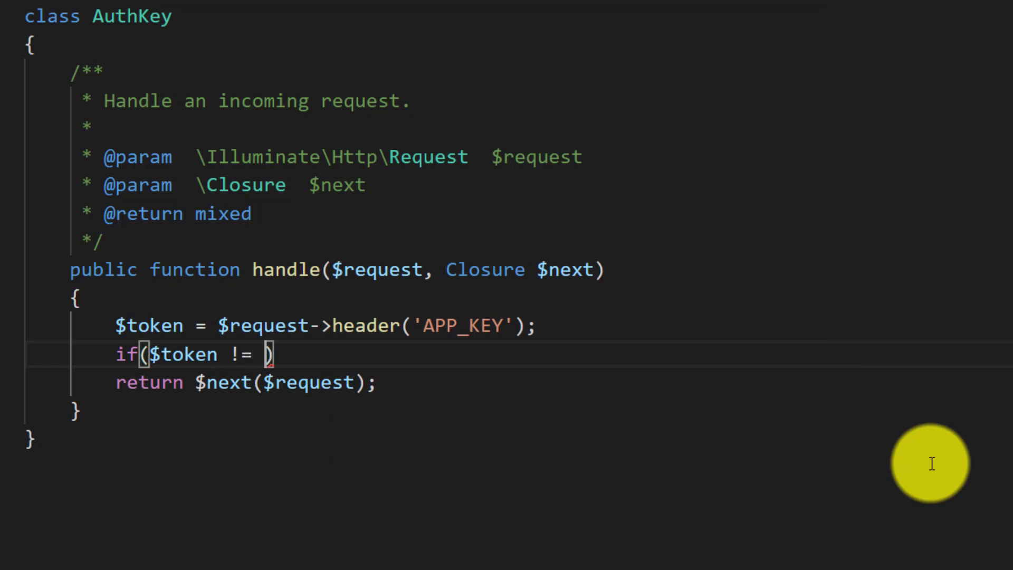
pyautogui.write("''")
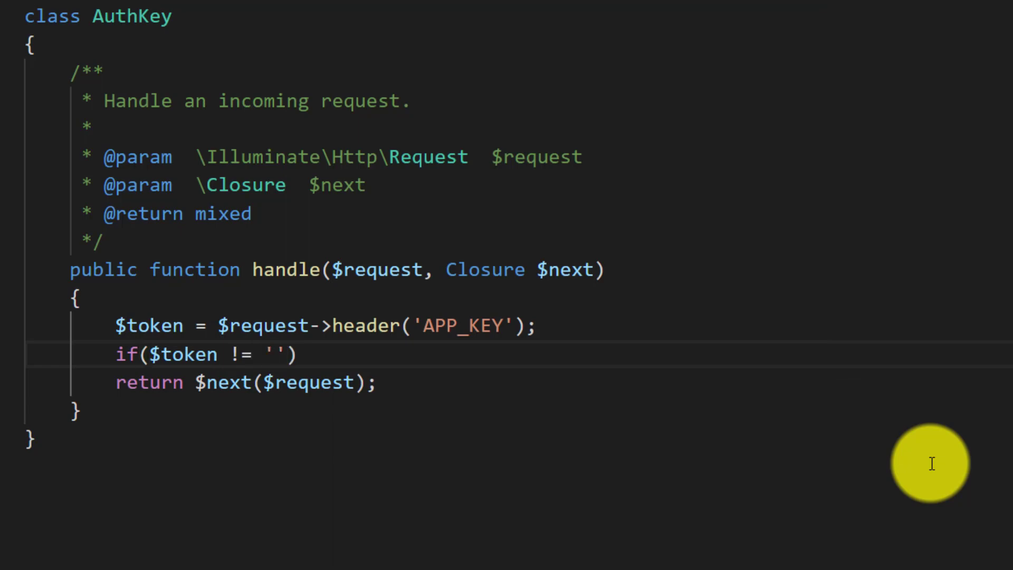
pyautogui.write('ABC')
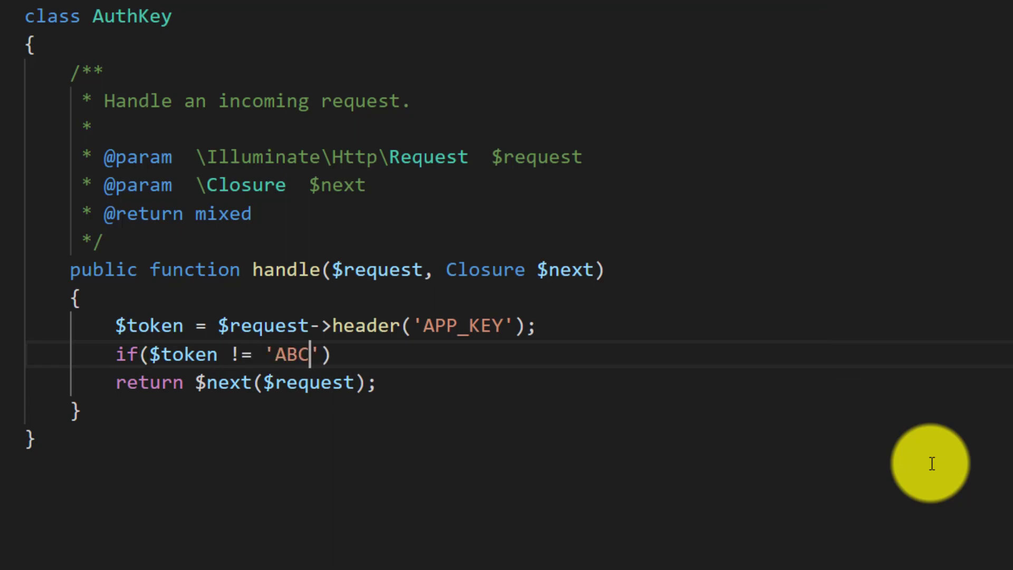
pyautogui.write('DEF')
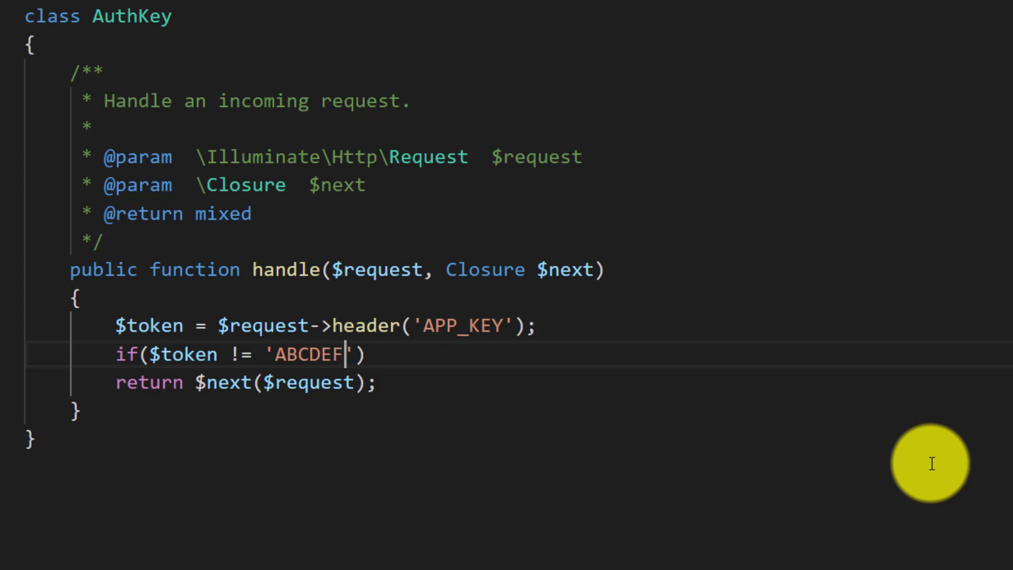
pyautogui.write('GHIJK')
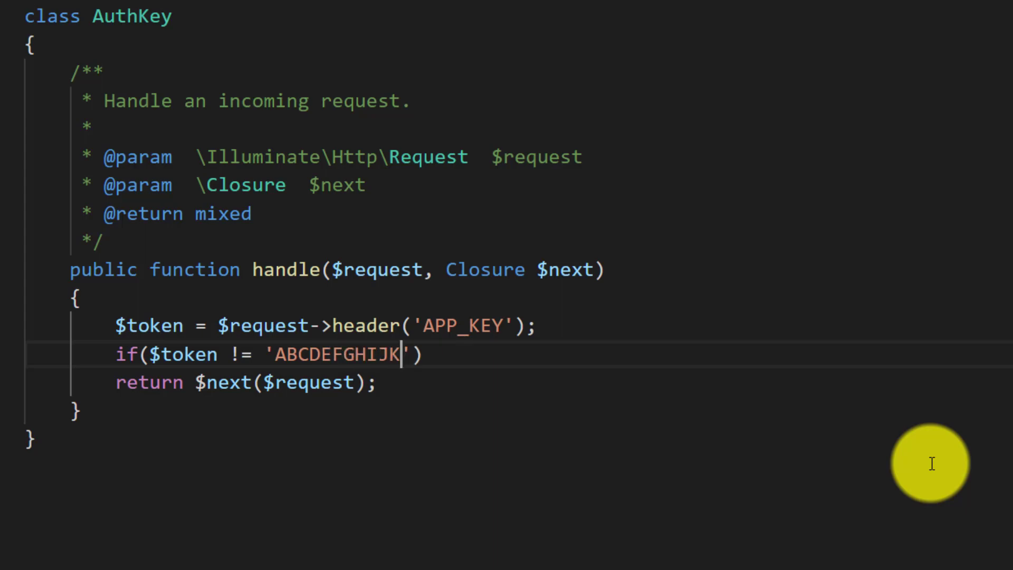
pyautogui.write('{')
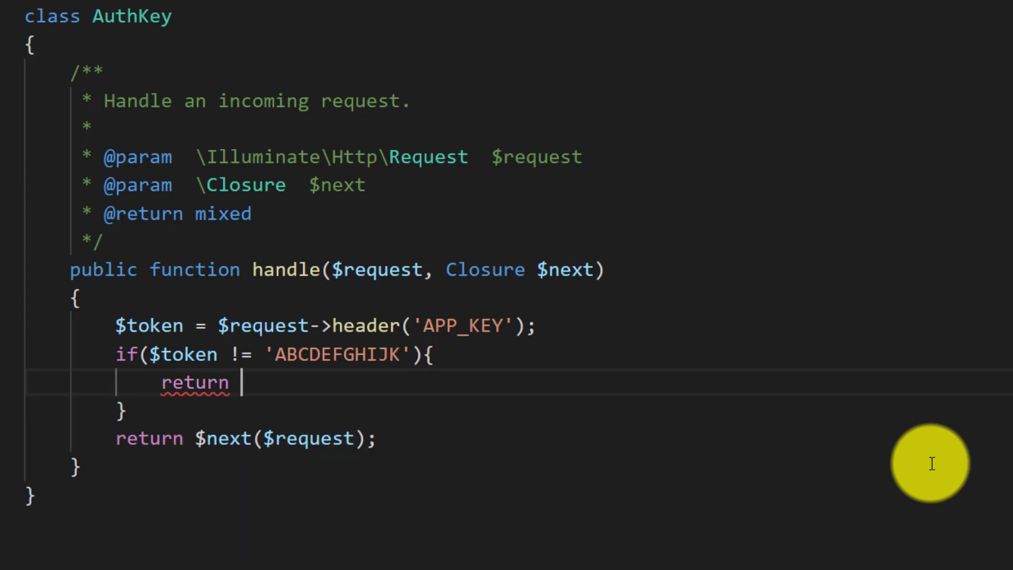
# Return response()->json(['message' => 'App key not found'], 401); inside the if block
pyautogui.write("response()->json(['me")
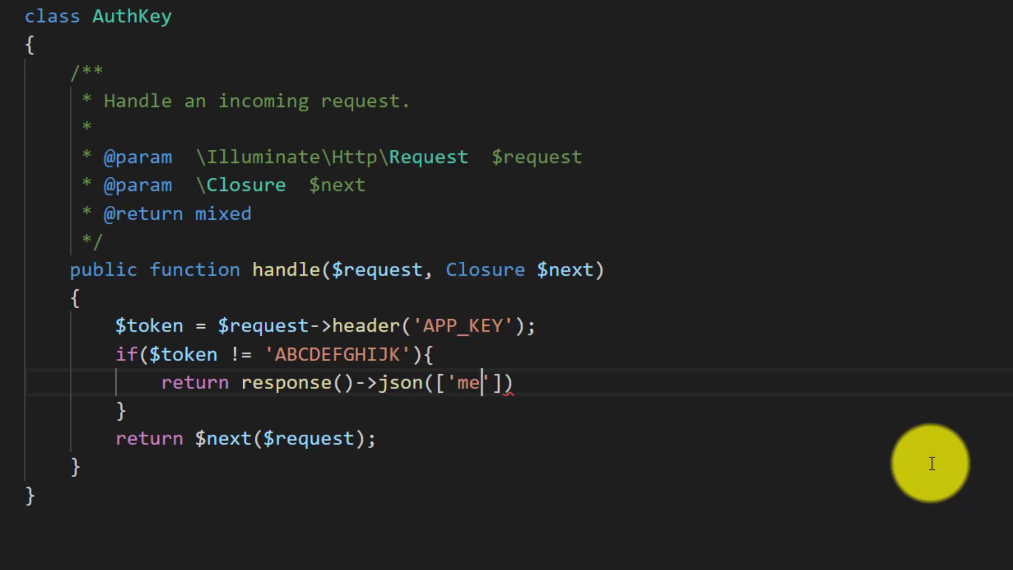
pyautogui.write("ssage' =>")
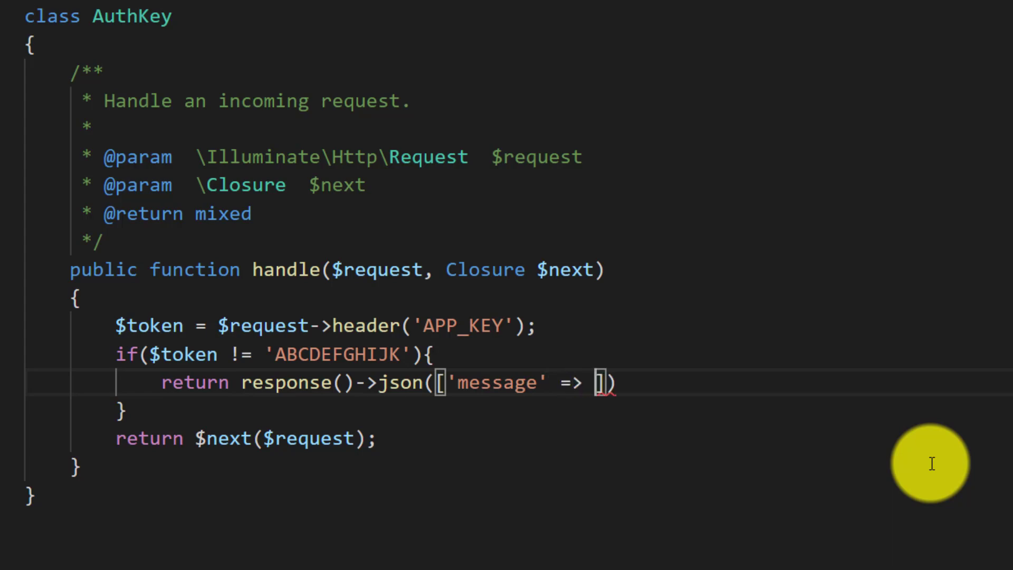
pyautogui.write("''")
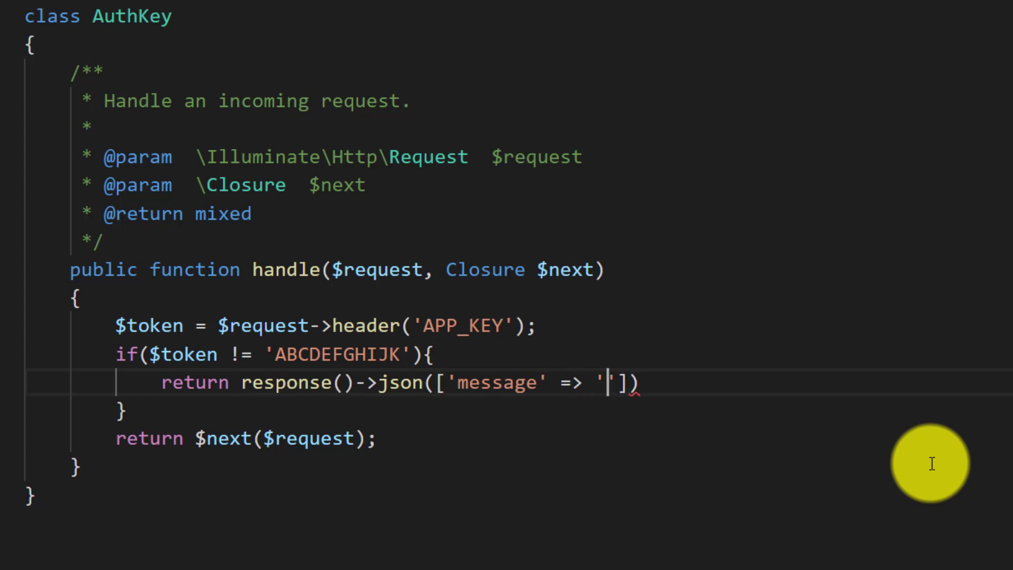
pyautogui.write('App k')
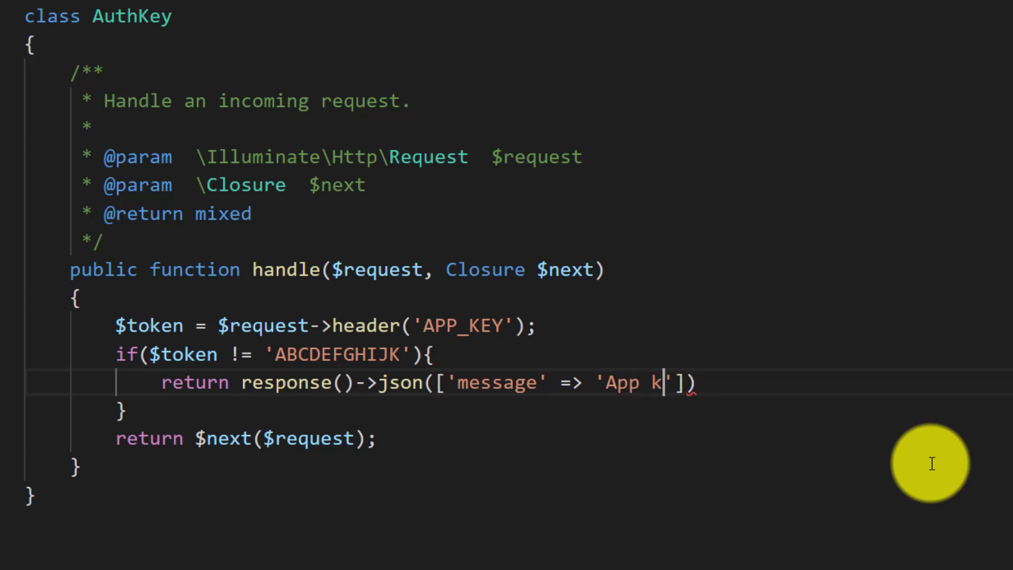
pyautogui.write('ey not f')
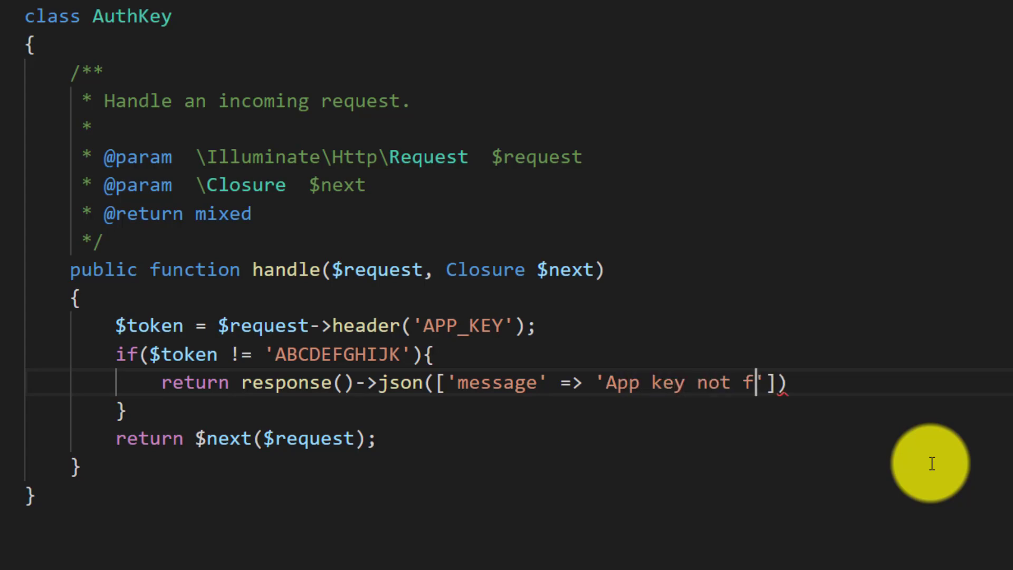
pyautogui.write("ound'")
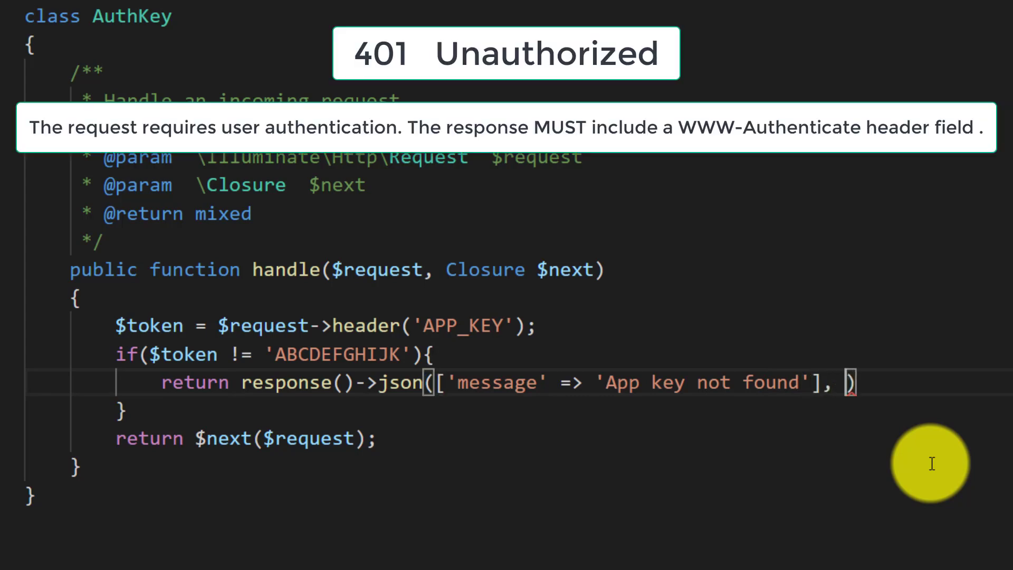
pyautogui.write('401')
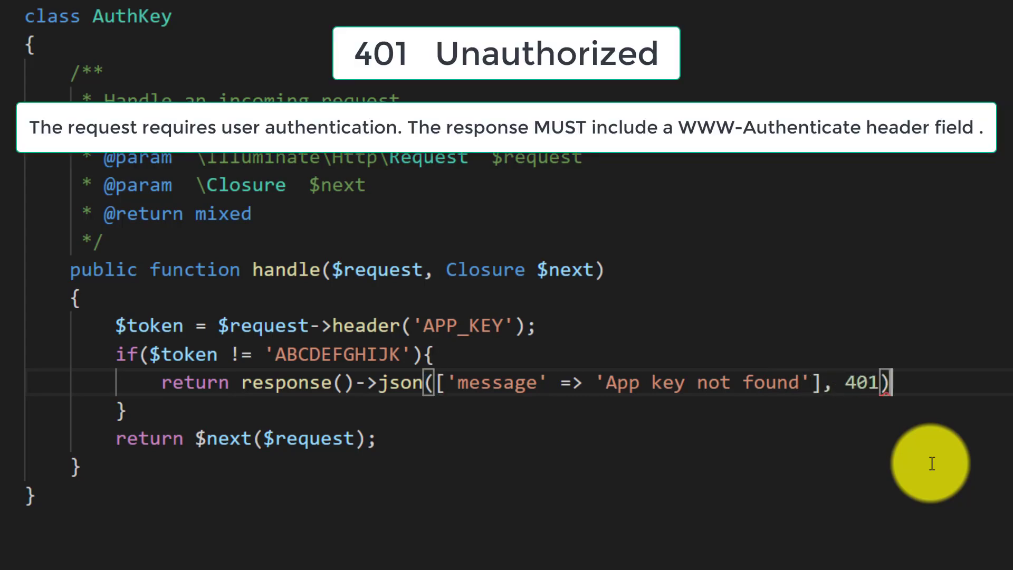
pyautogui.write(';')
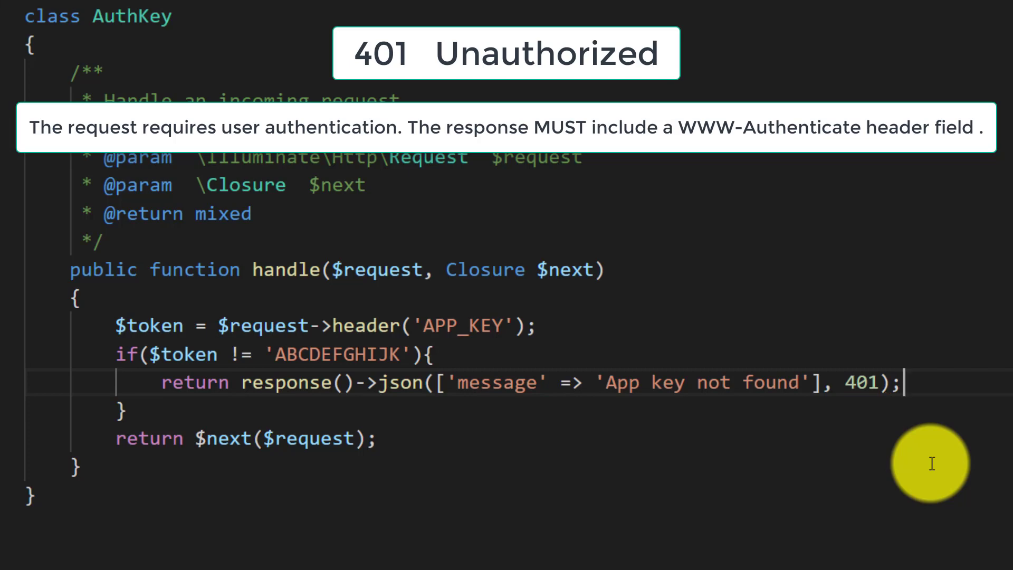
pyautogui.moveTo(467, 308)
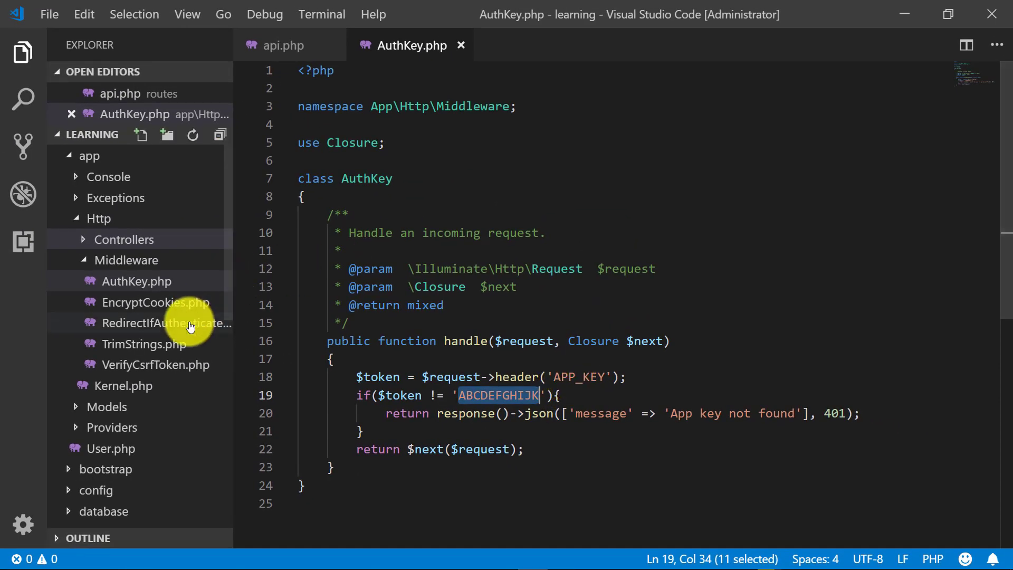
pyautogui.moveTo(119, 386)
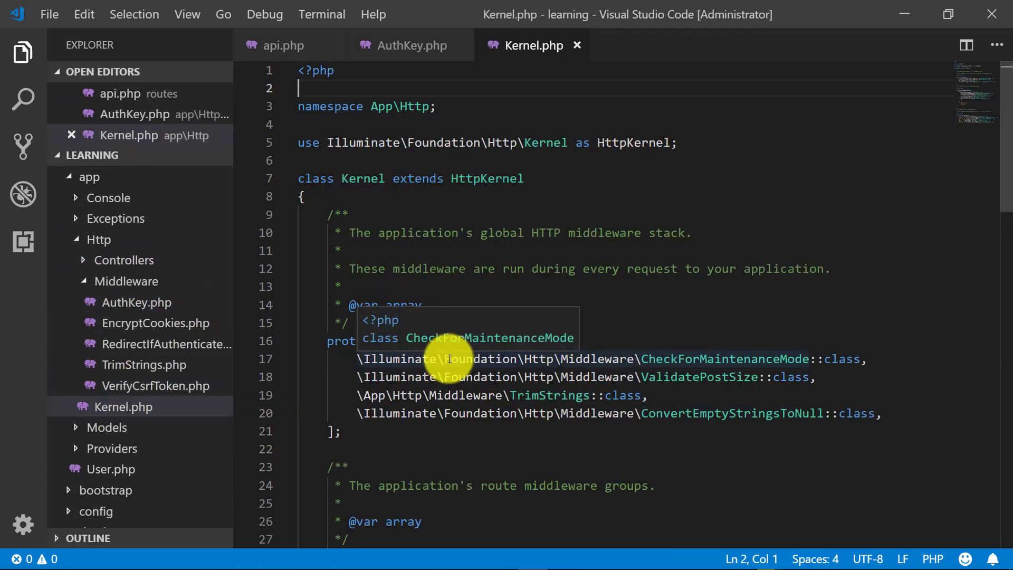
# Add \App\Http\Middleware\AuthKey::class to the 'api' array of $middlewareGroups
pyautogui.scroll(-3)
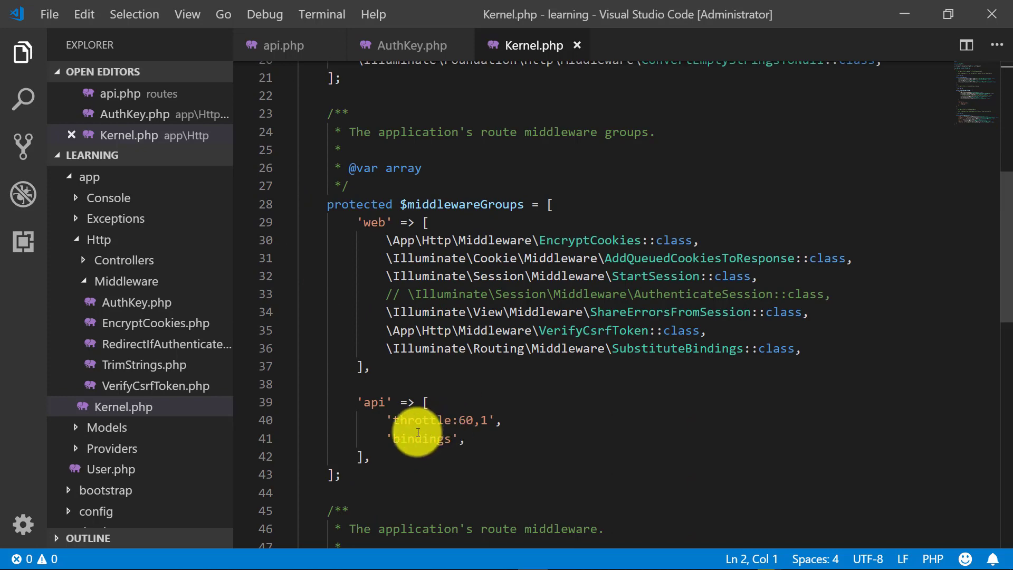
pyautogui.moveTo(491, 439)
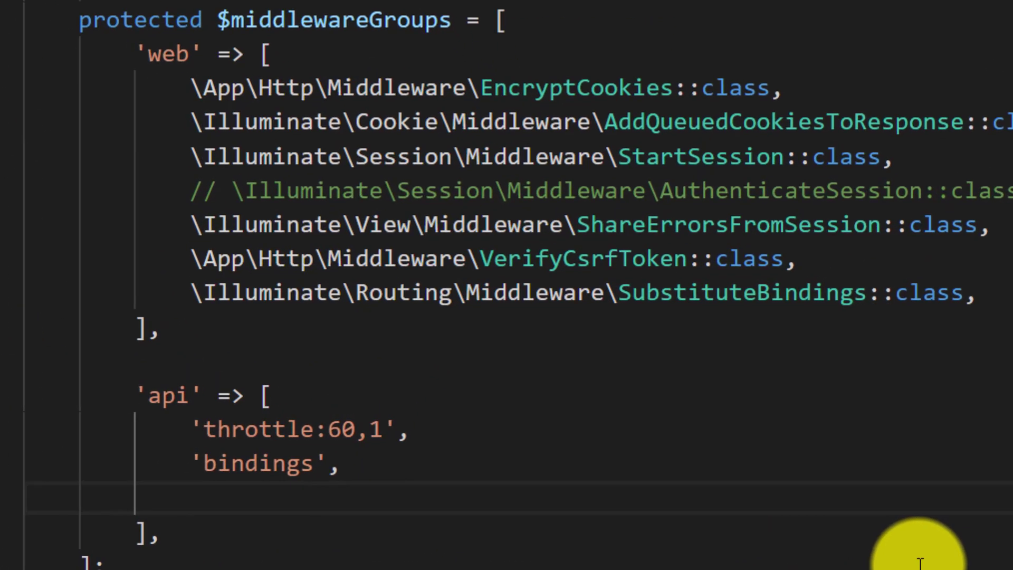
pyautogui.write('\\')
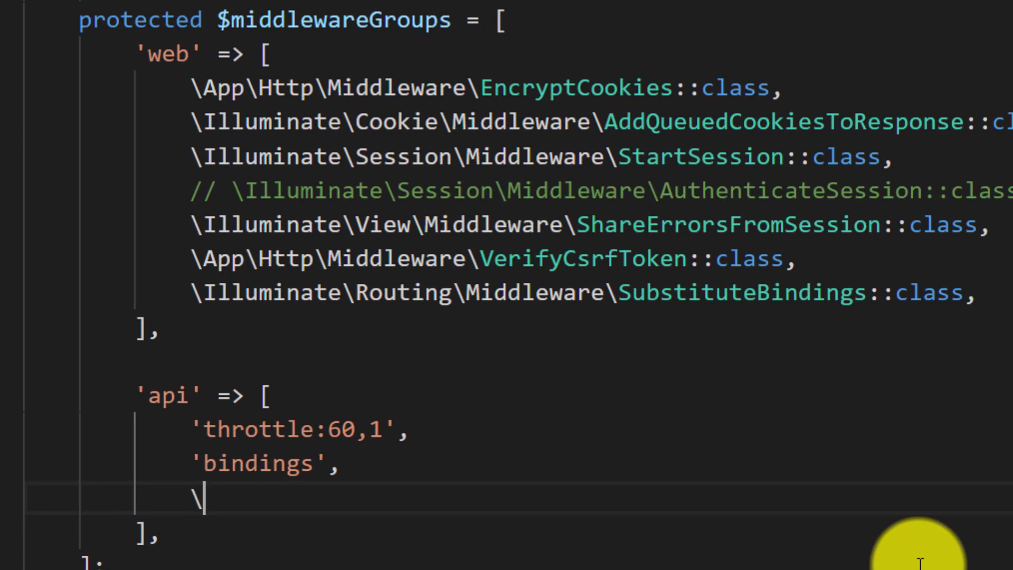
pyautogui.write('App\\')
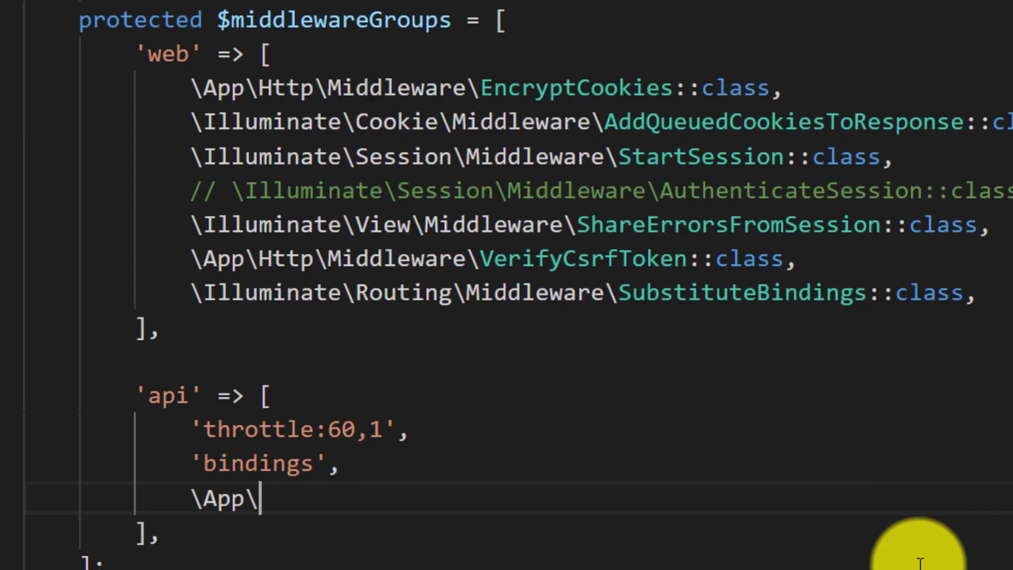
pyautogui.write('Http\\')
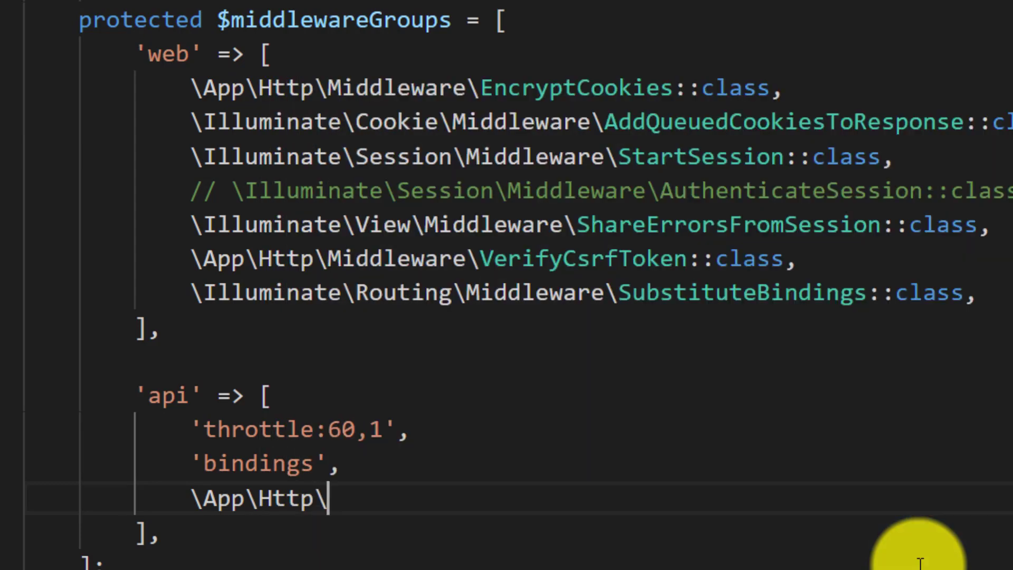
pyautogui.write('Mi')
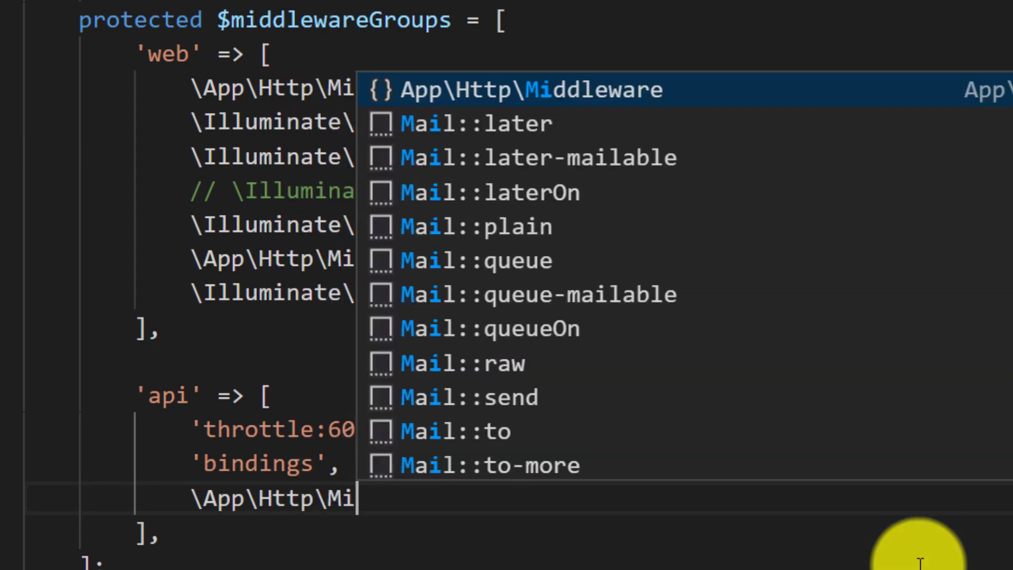
pyautogui.click(530, 89)
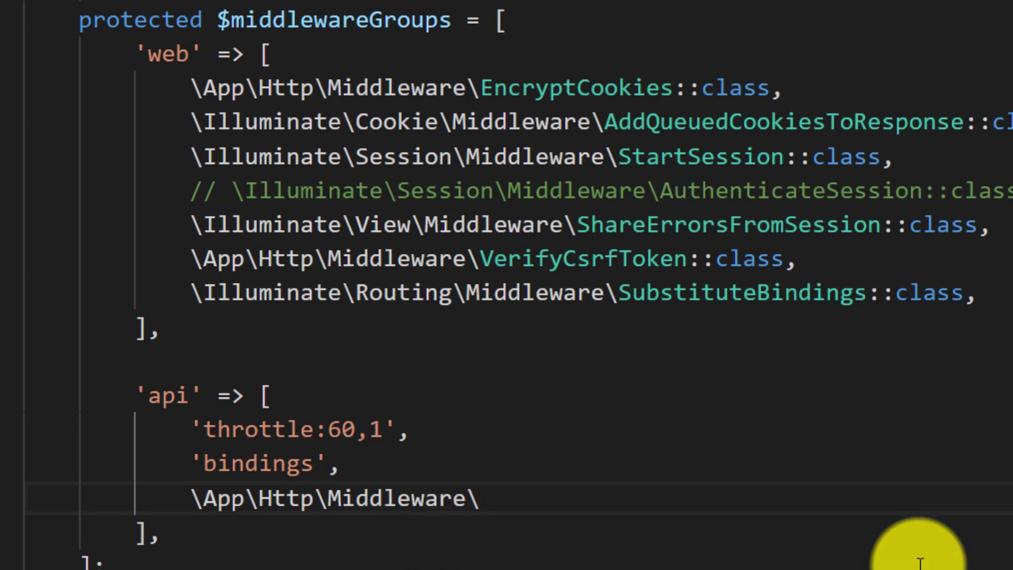
pyautogui.write('AuthKey::class,')
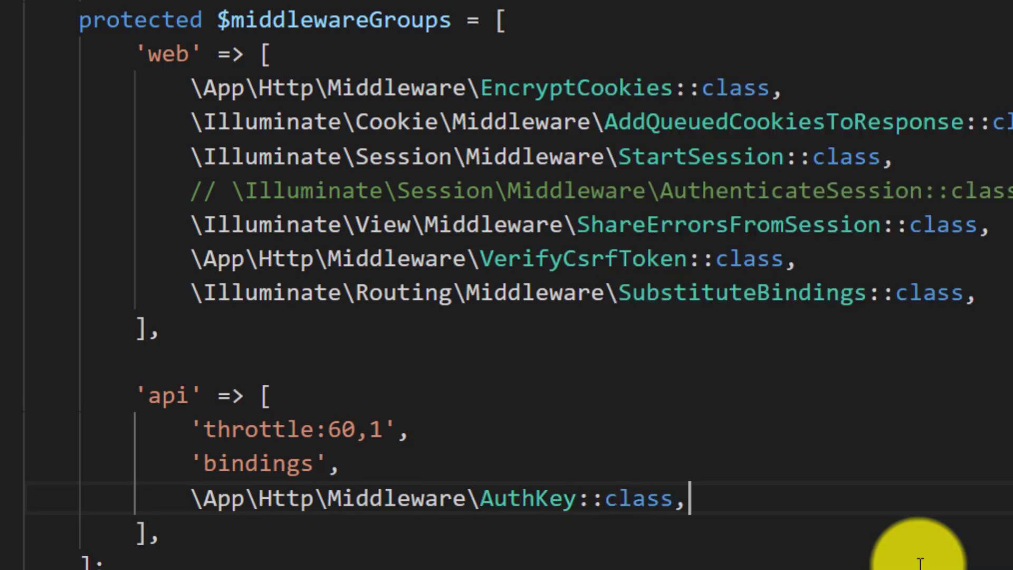
pyautogui.moveTo(245, 426)
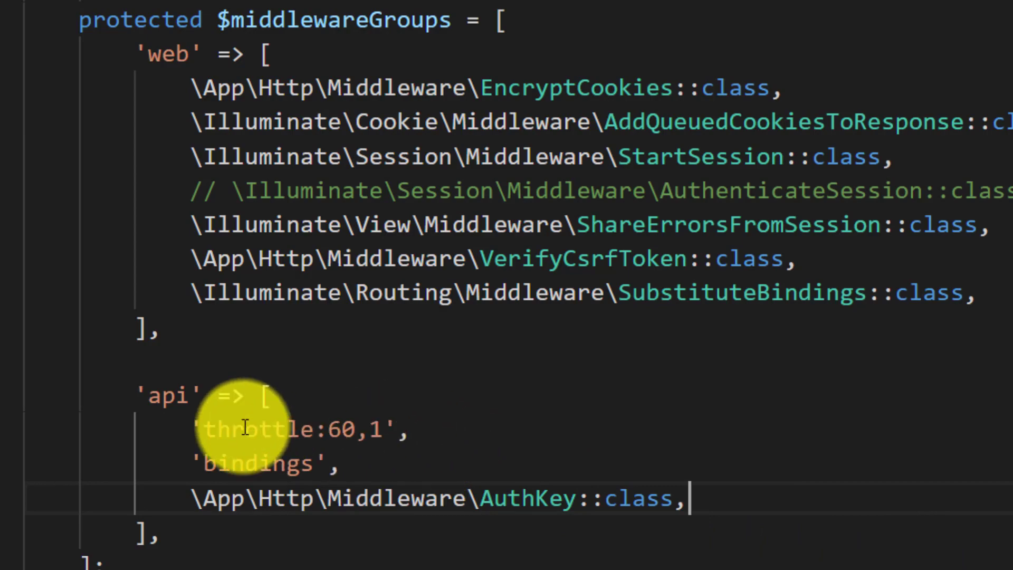
pyautogui.moveTo(504, 475)
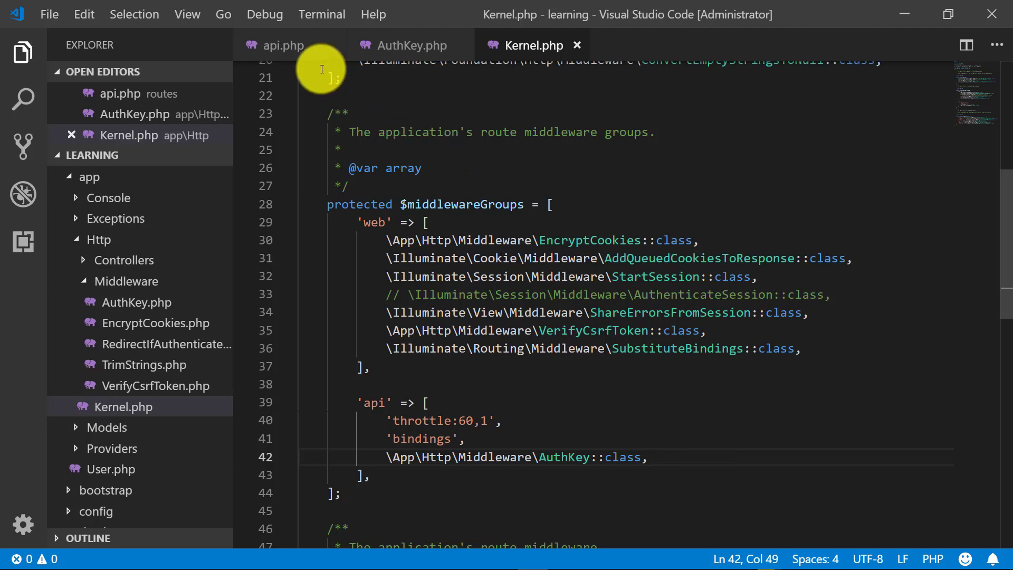
pyautogui.click(283, 46)
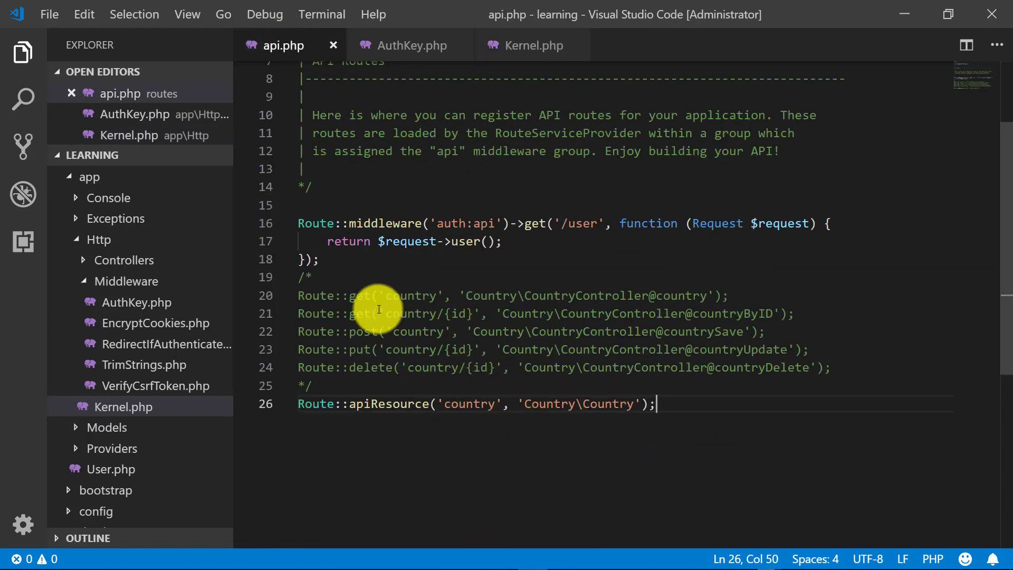
pyautogui.click(409, 46)
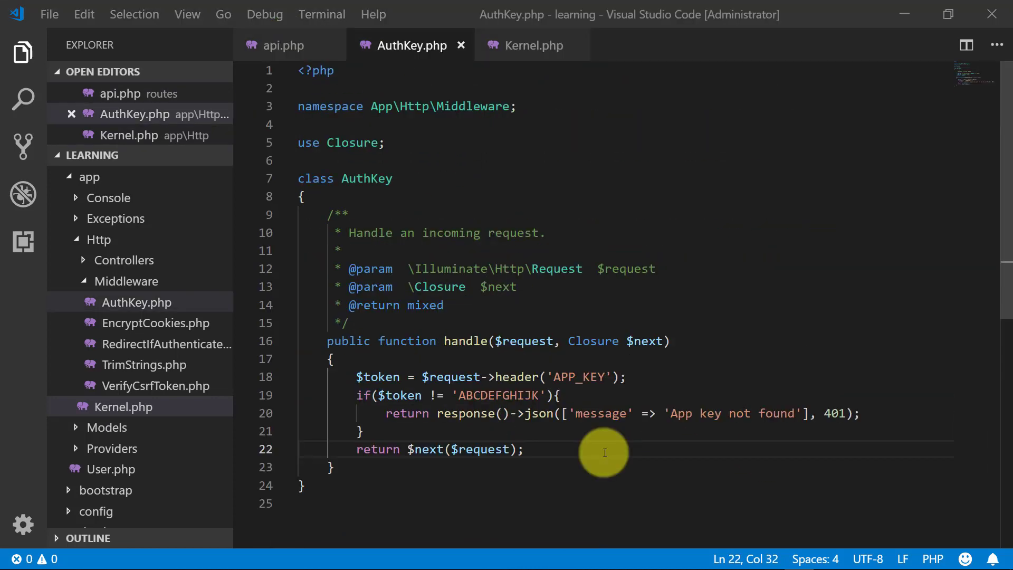
pyautogui.doubleClick(496, 396)
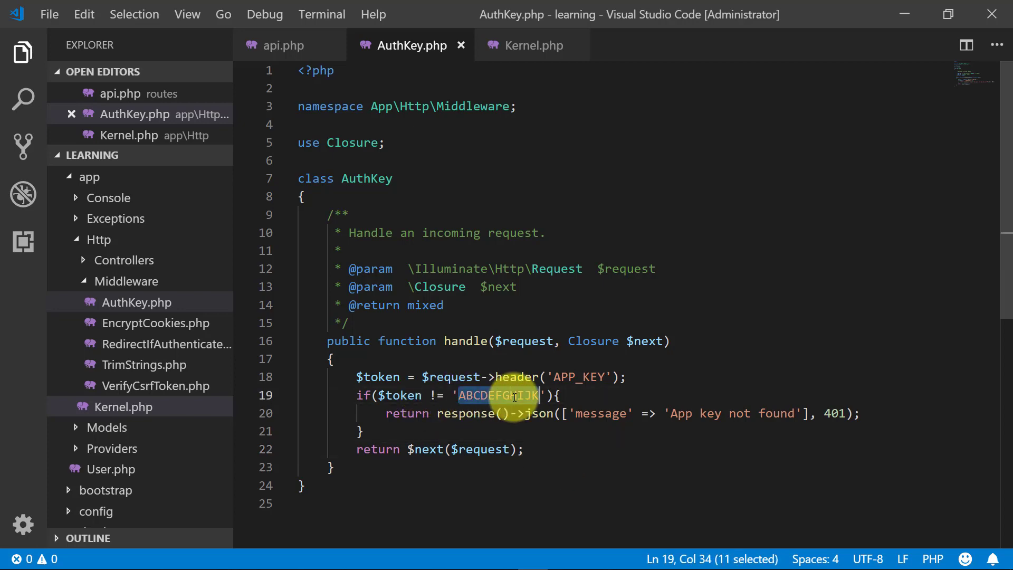
pyautogui.moveTo(717, 478)
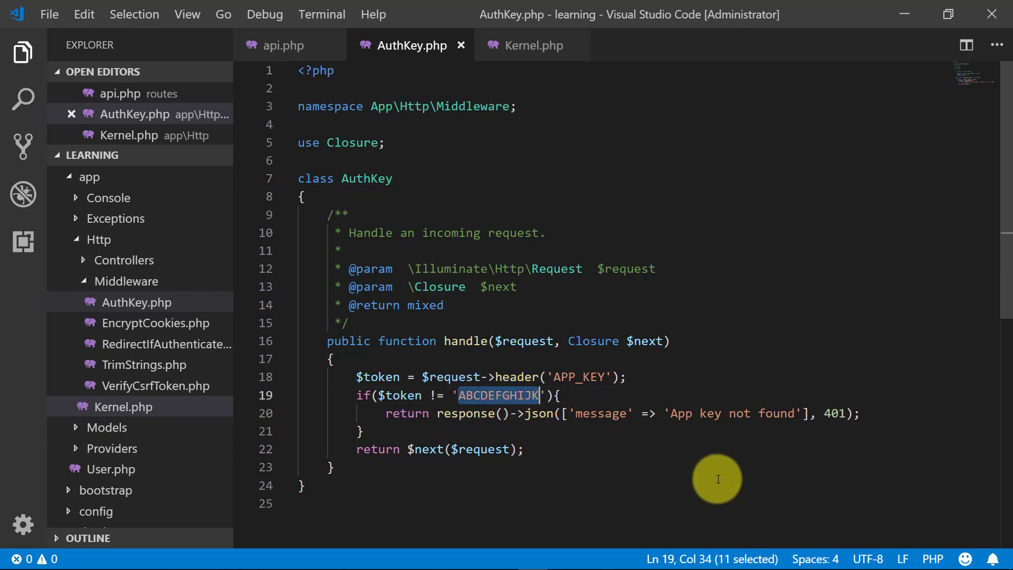
# Run php artisan serve to start the Laravel server at 127.0.0.1:8000
pyautogui.write('php artis')
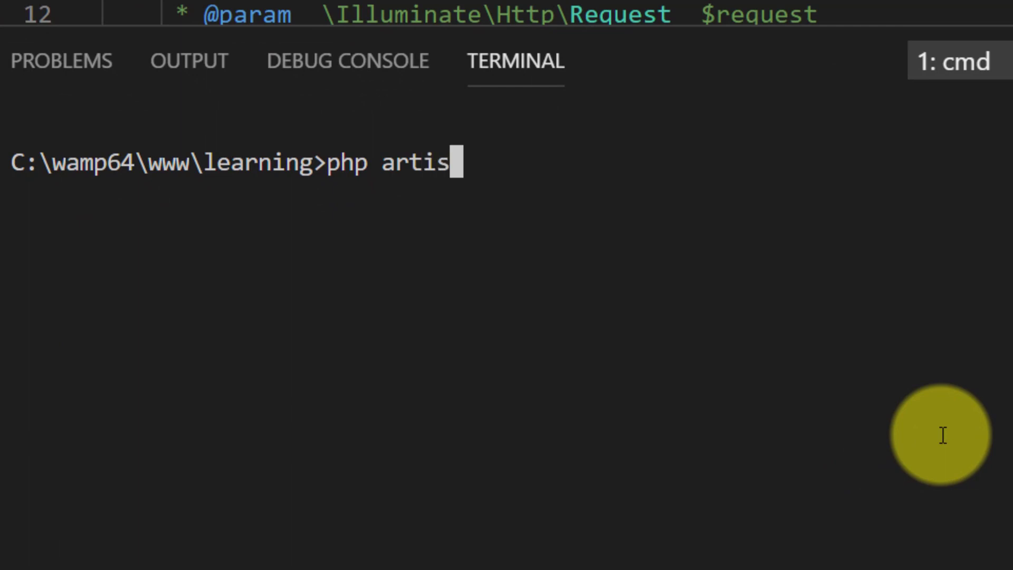
pyautogui.write('an serve')
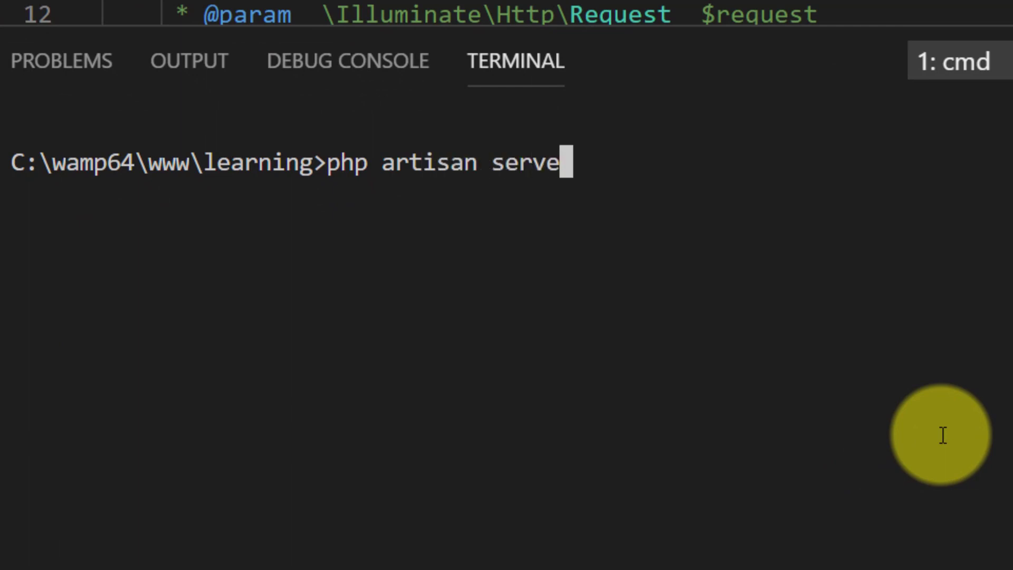
pyautogui.press('Return')
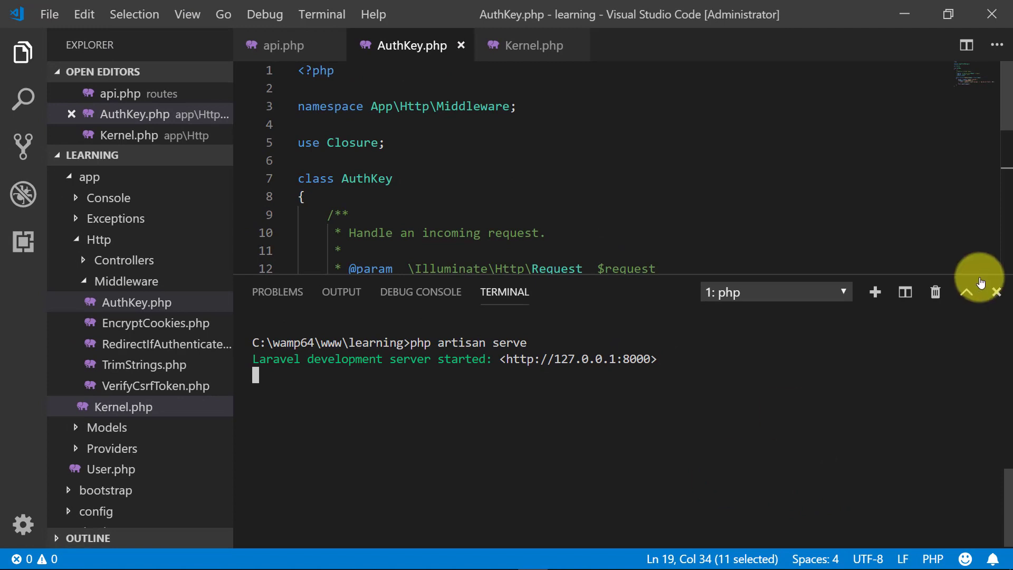
pyautogui.click(997, 291)
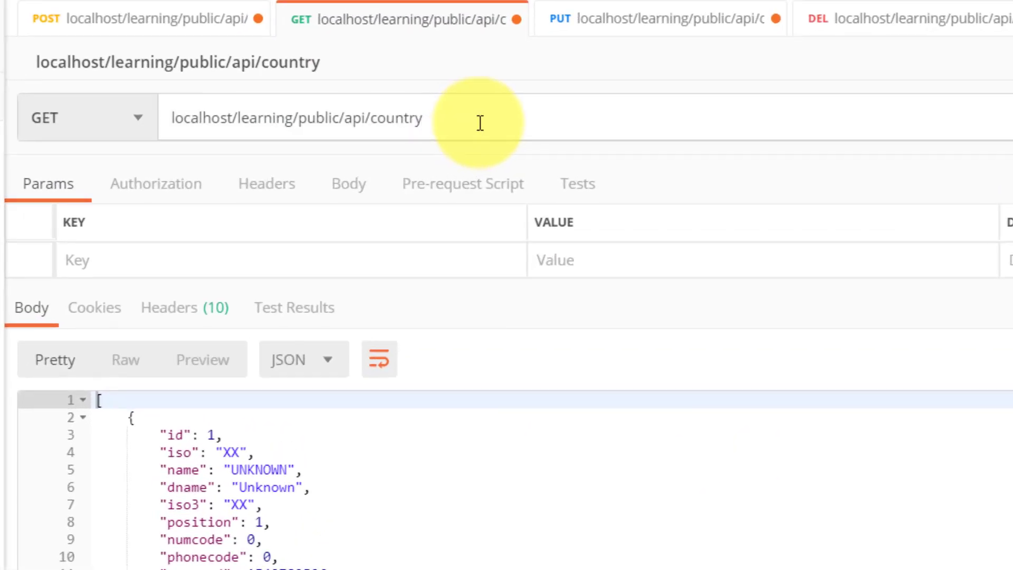
pyautogui.moveTo(342, 117)
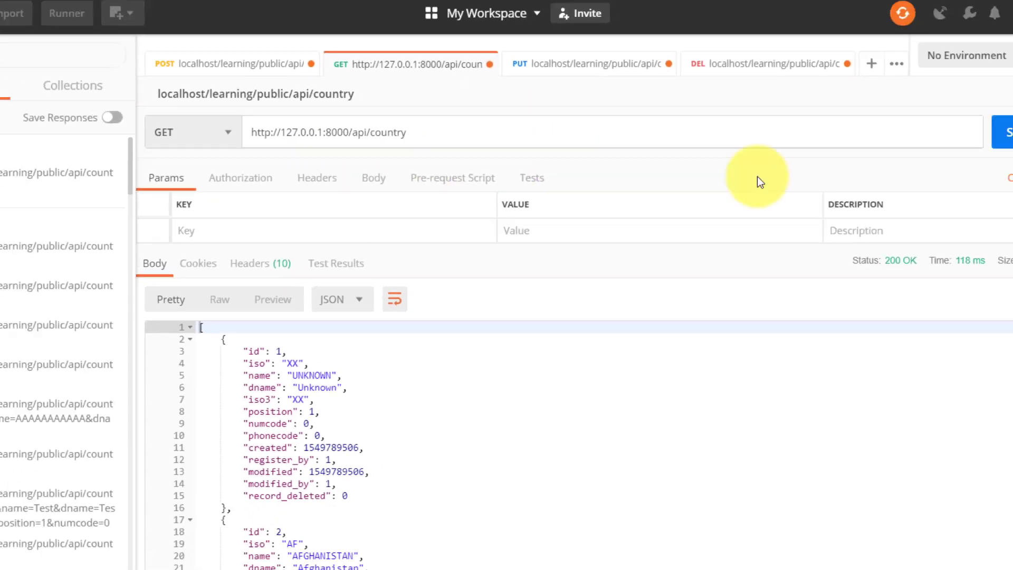
pyautogui.click(1007, 132)
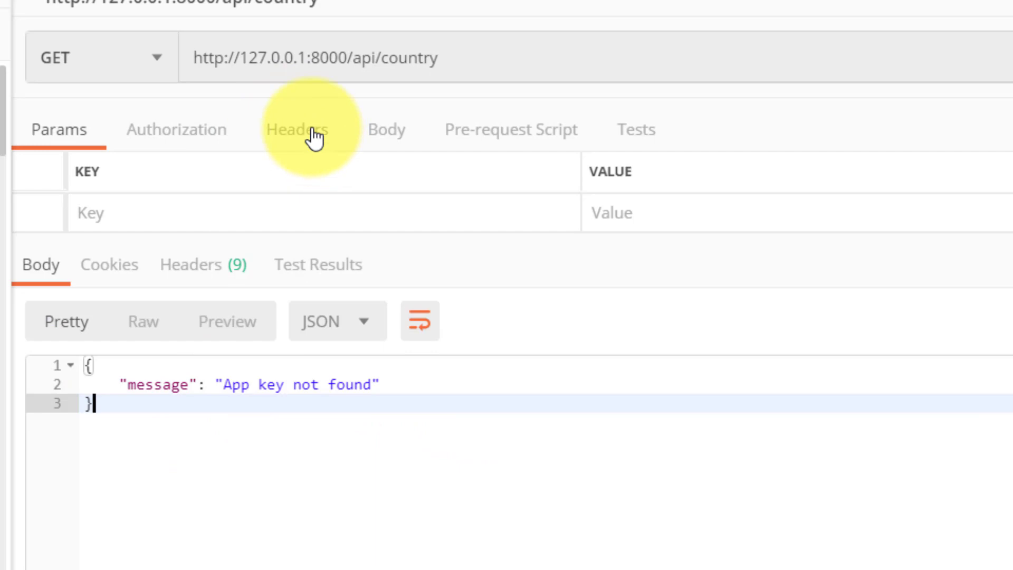
pyautogui.moveTo(309, 137)
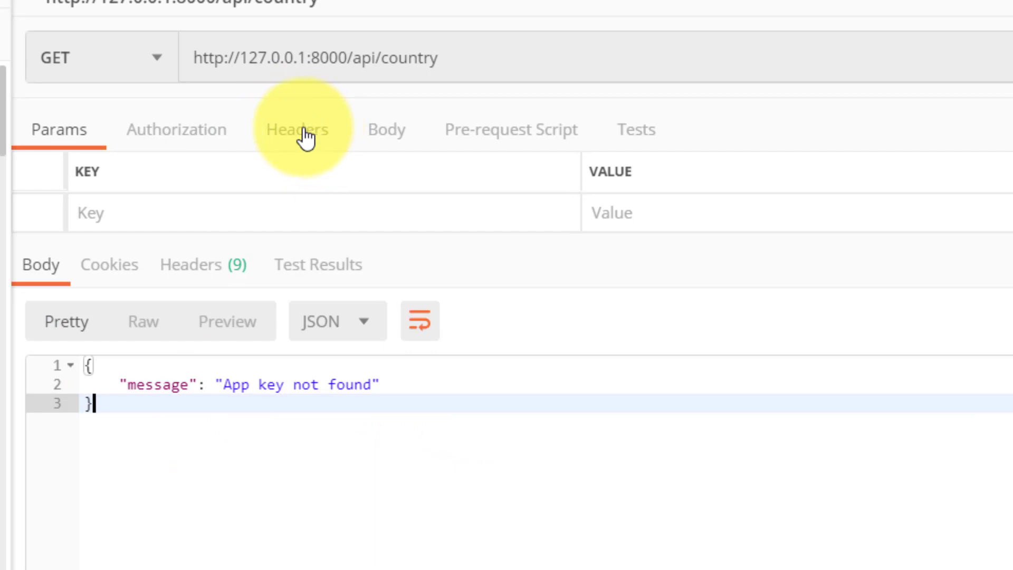
pyautogui.click(297, 129)
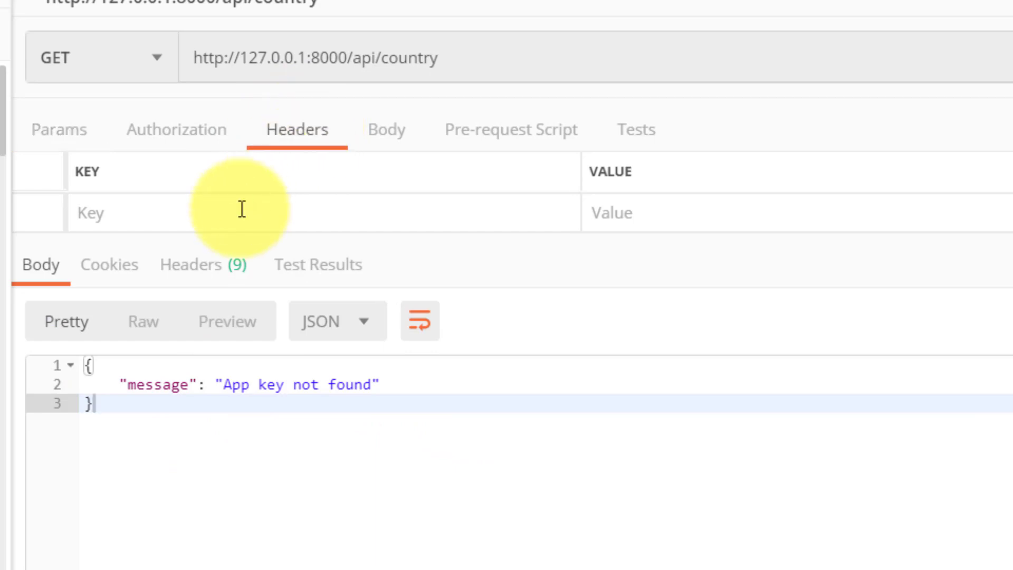
pyautogui.write('APP_KEY')
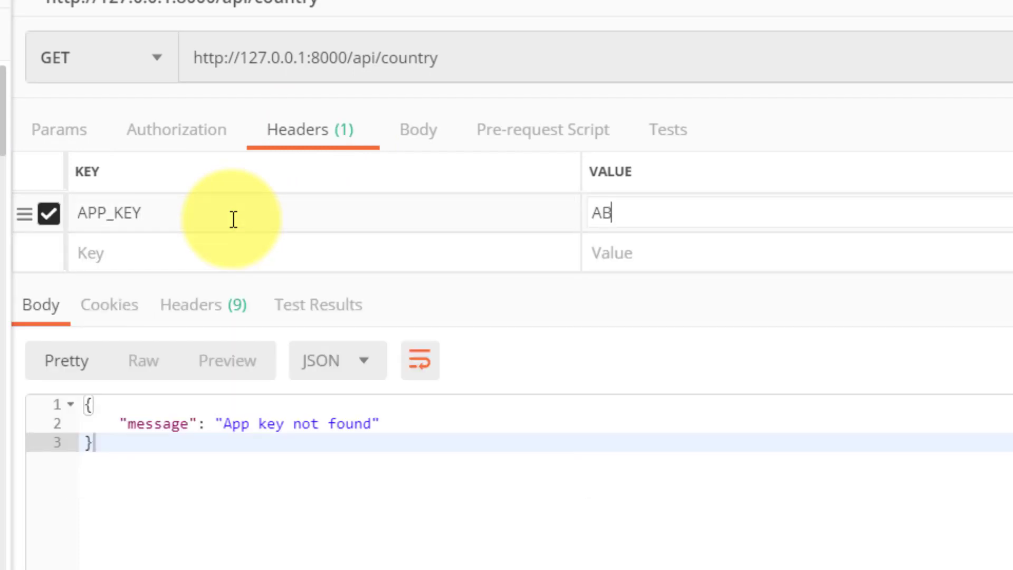
pyautogui.write('CDEF')
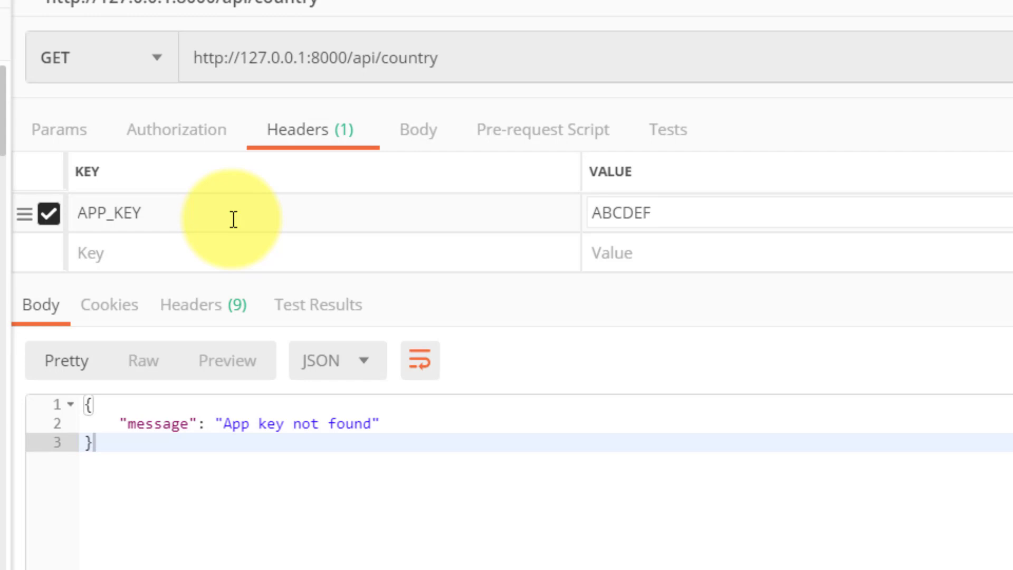
pyautogui.write('GHIJK')
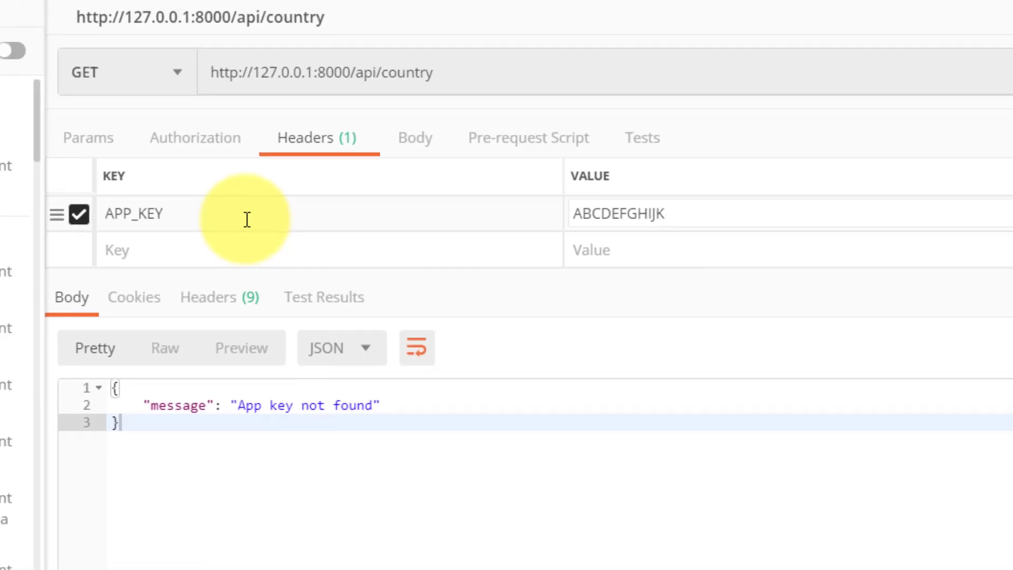
pyautogui.click(907, 137)
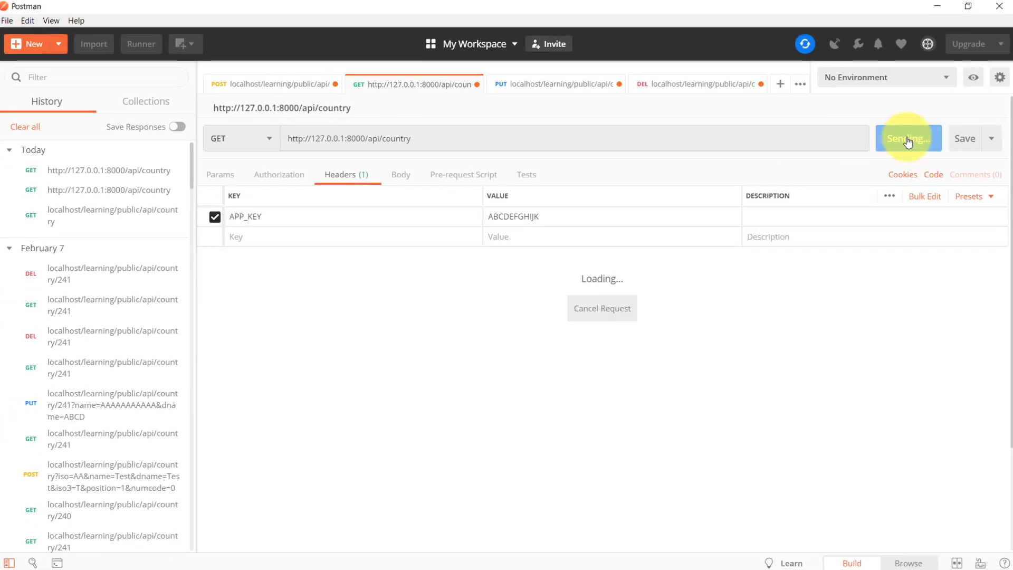
# Append /1 to the request URL for a single-country request
pyautogui.click(908, 138)
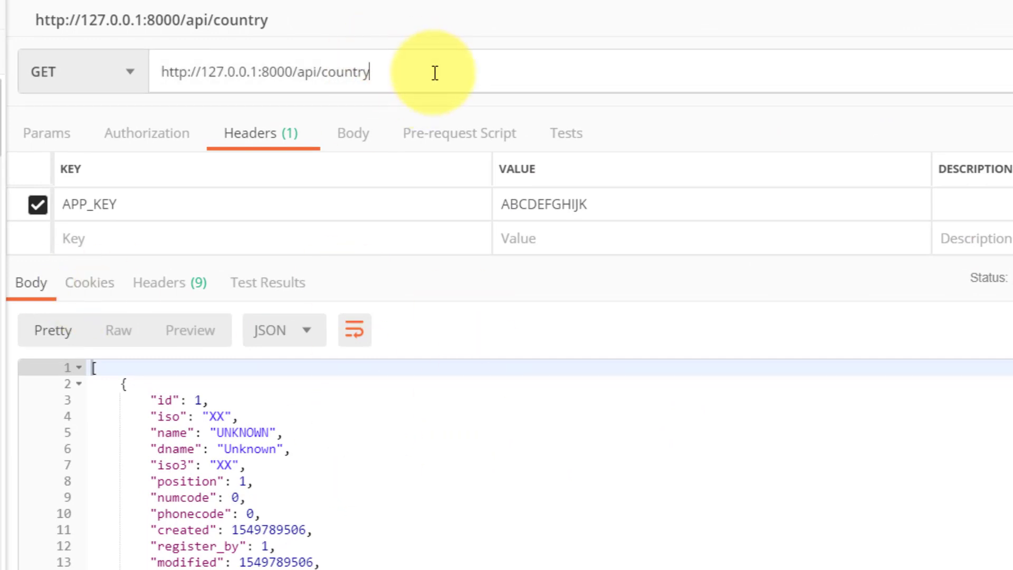
pyautogui.write('/1')
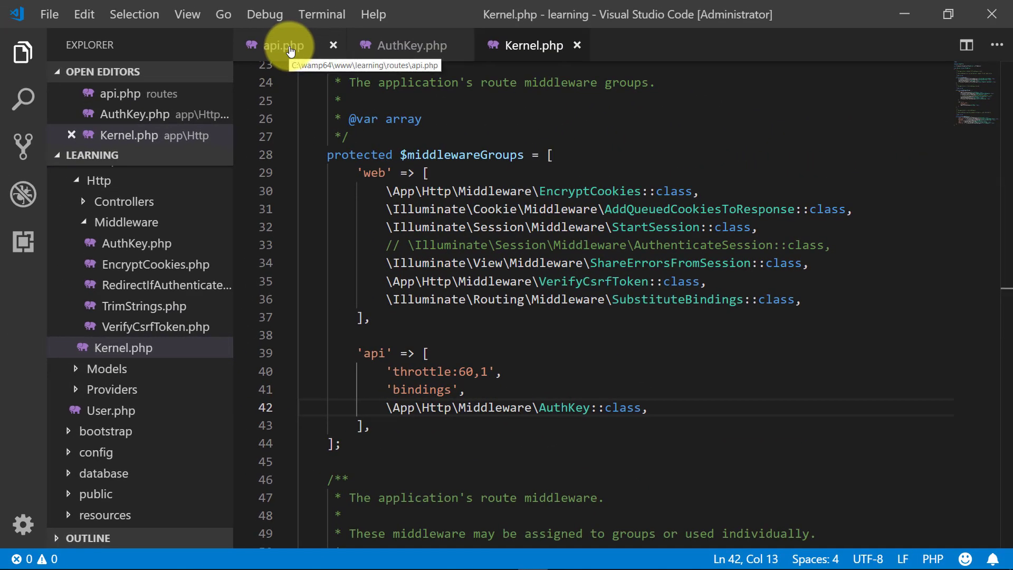
pyautogui.moveTo(410, 45)
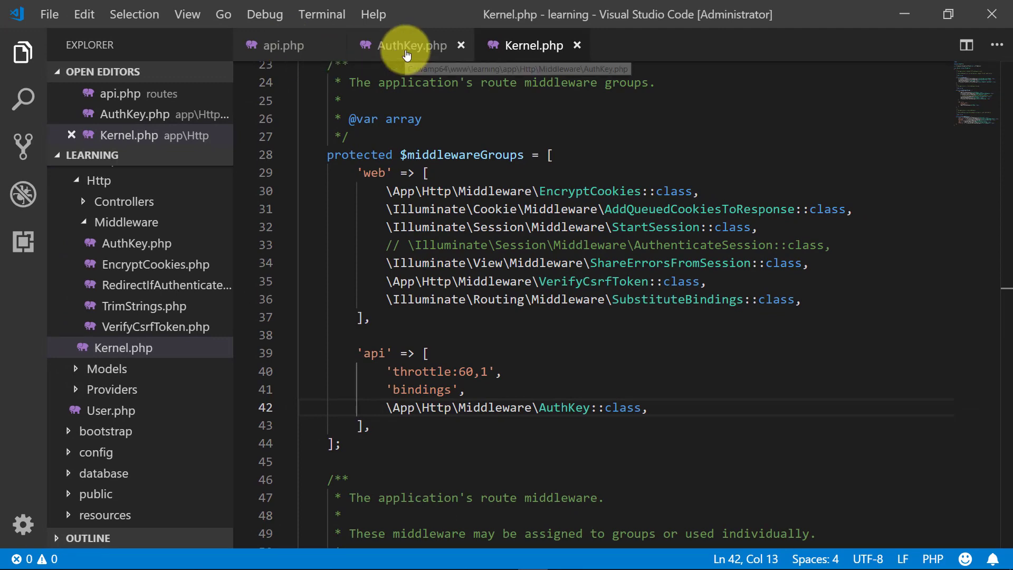
pyautogui.click(406, 45)
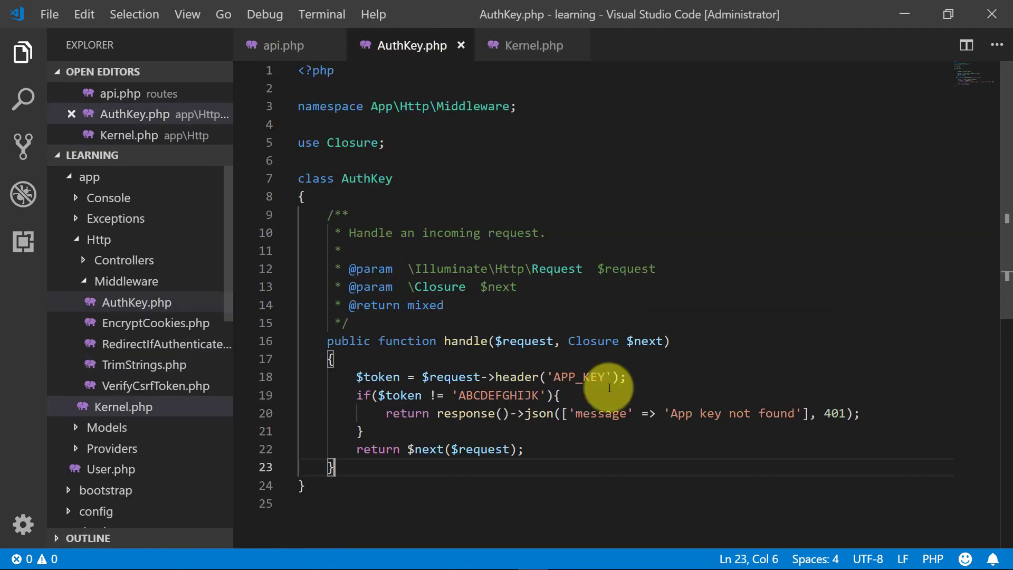